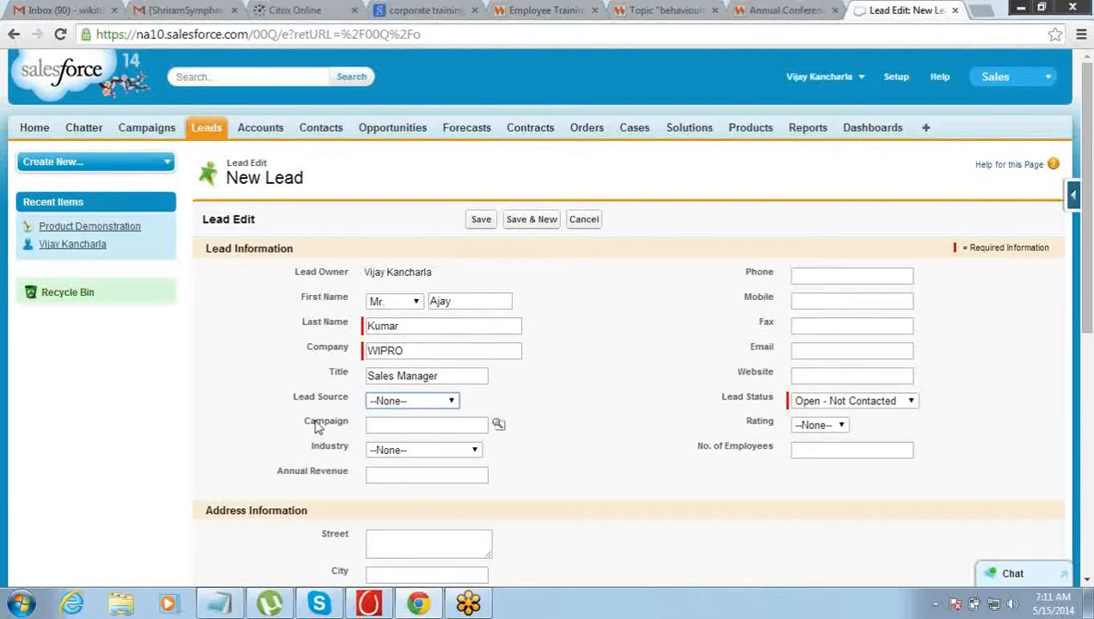
# Step: Set the lead's Campaign to Product Demonstration via the campaign lookup
pyautogui.doubleClick(326, 421)
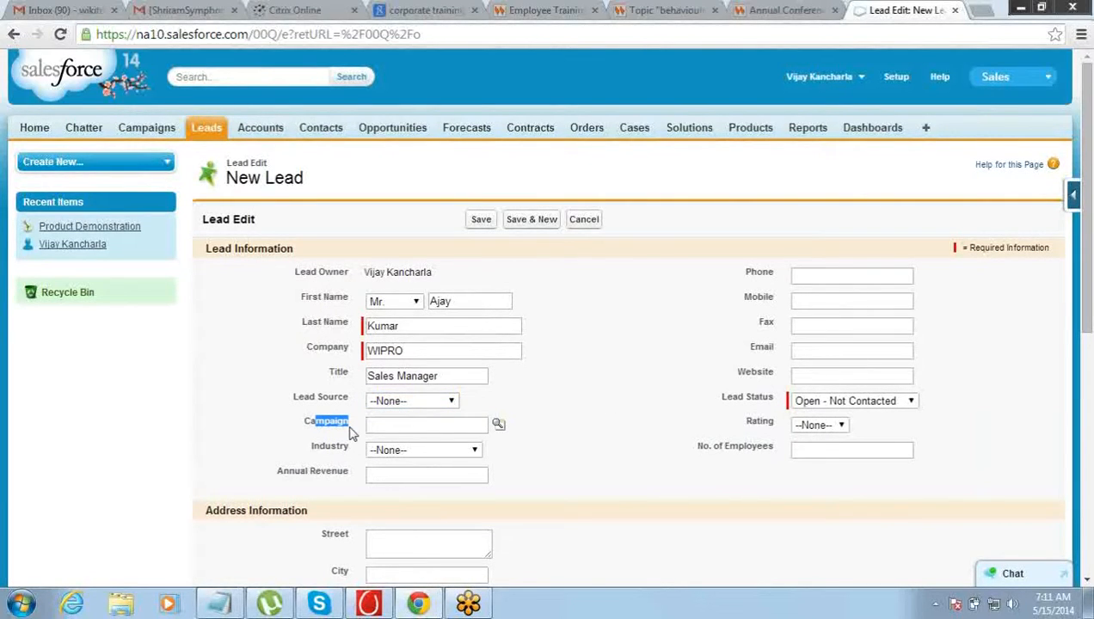
pyautogui.doubleClick(327, 420)
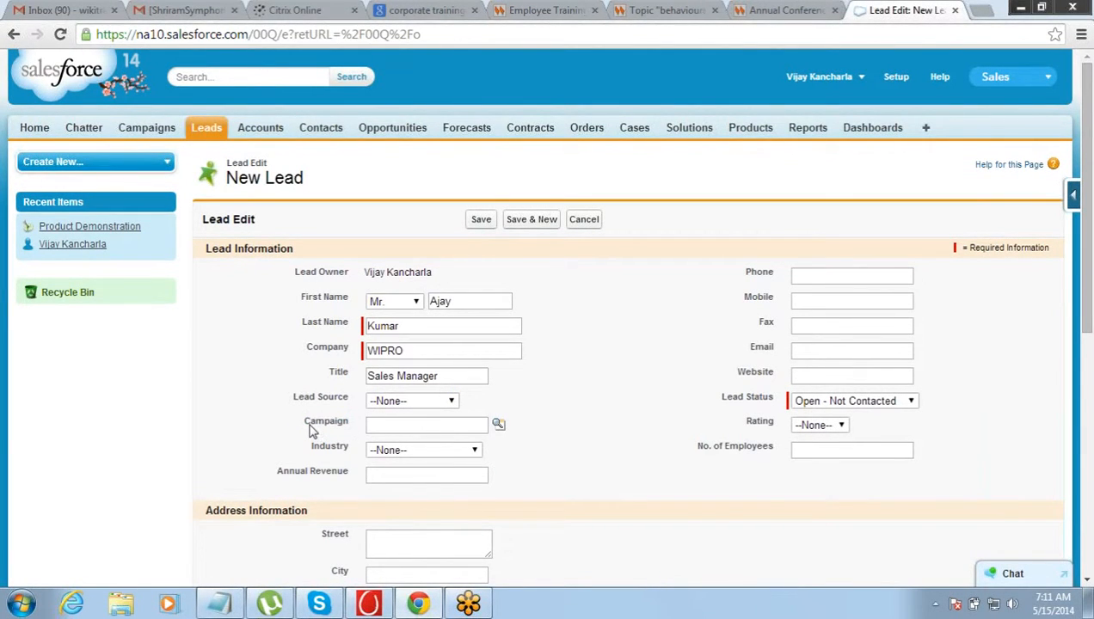
pyautogui.click(427, 425)
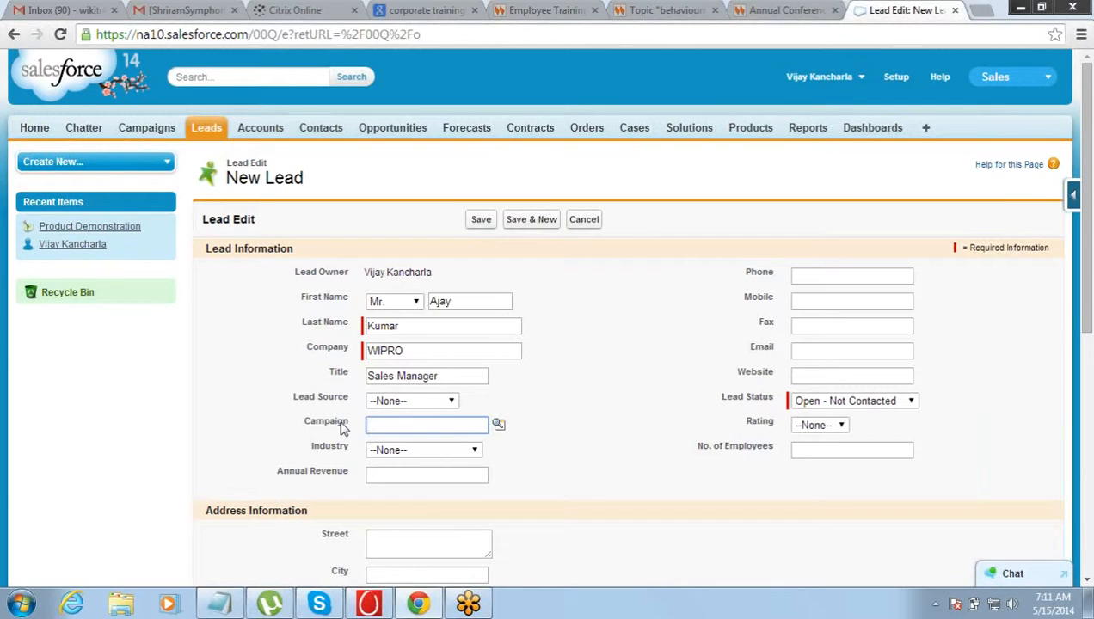
pyautogui.click(426, 424)
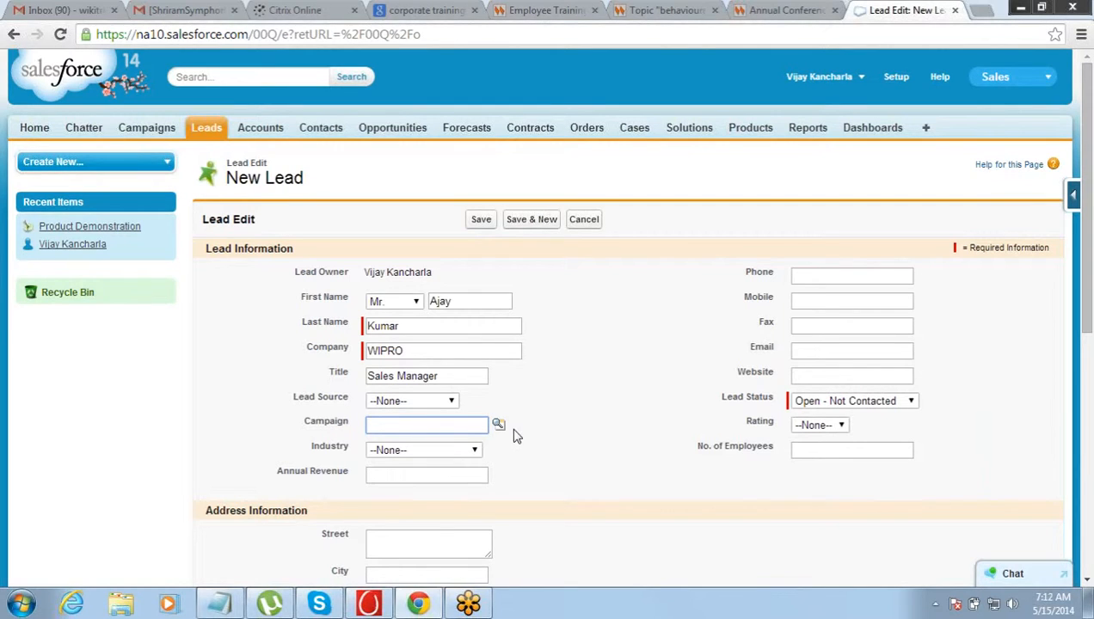
pyautogui.click(498, 423)
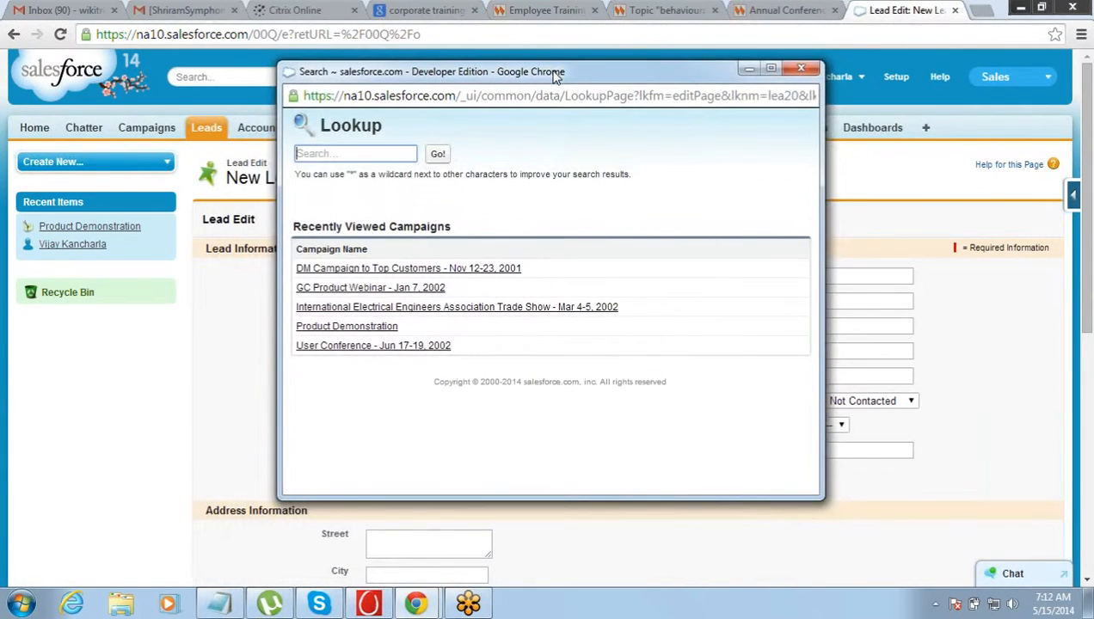
pyautogui.moveTo(367, 342)
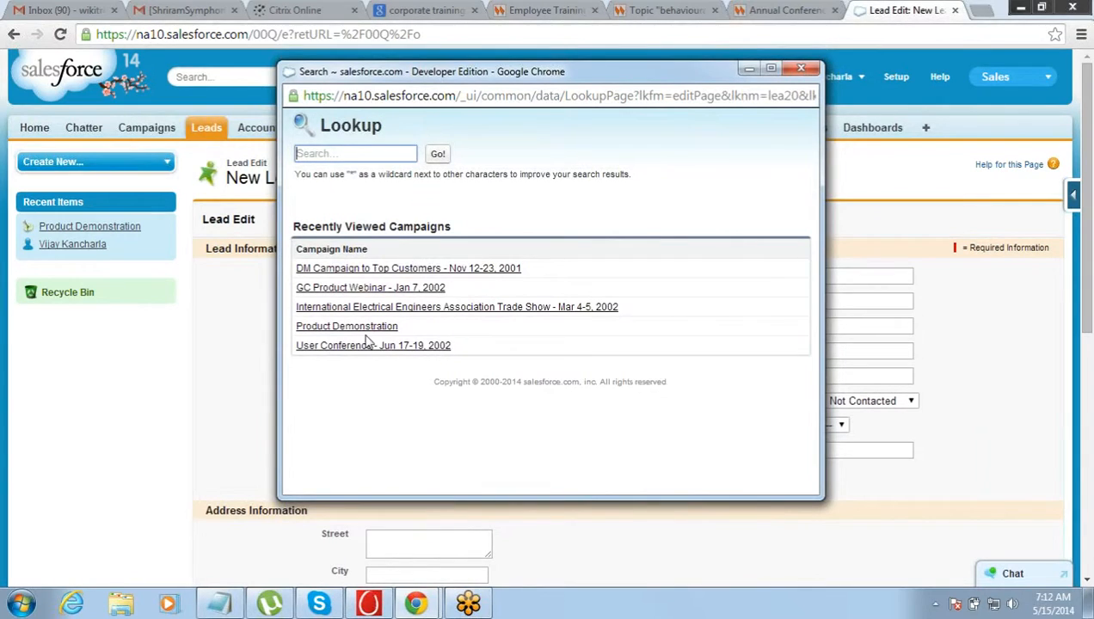
pyautogui.click(347, 326)
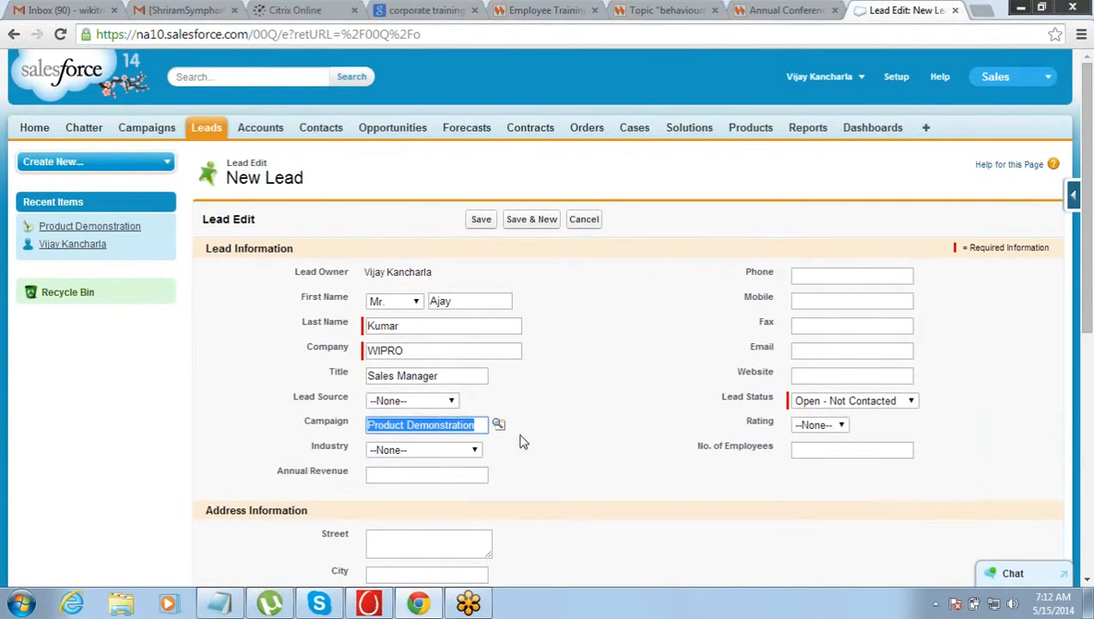
pyautogui.click(851, 275)
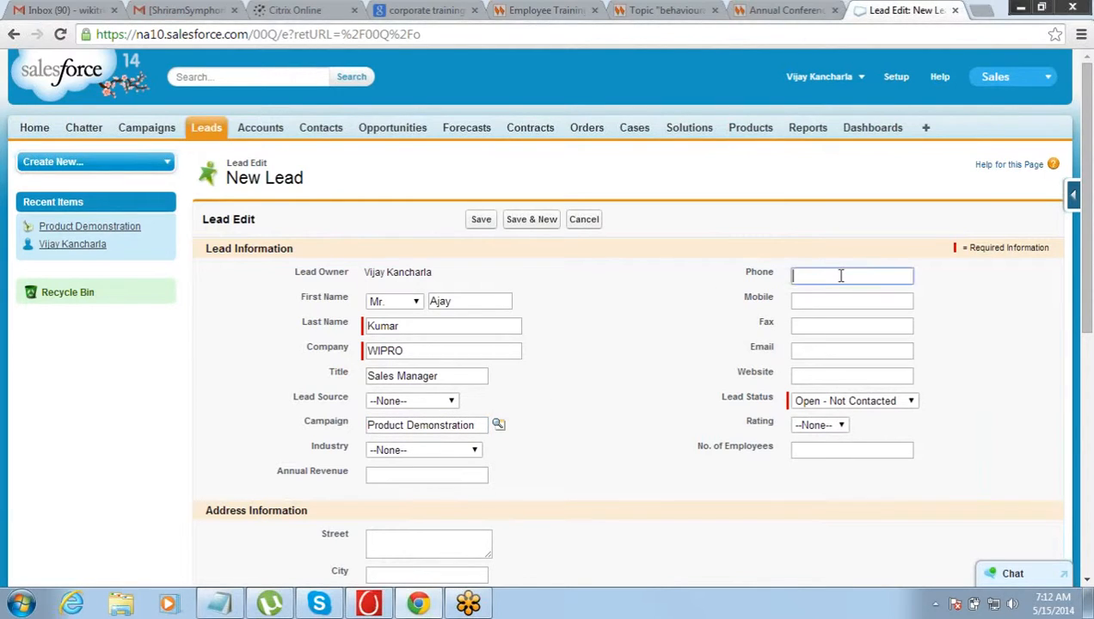
pyautogui.write('98765432')
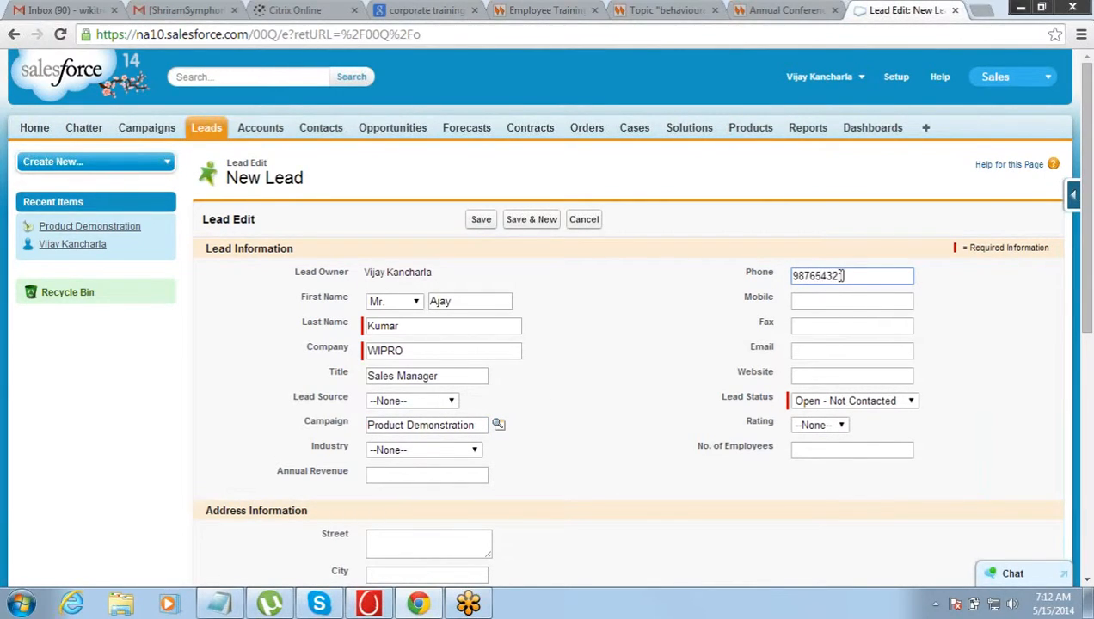
pyautogui.click(851, 300)
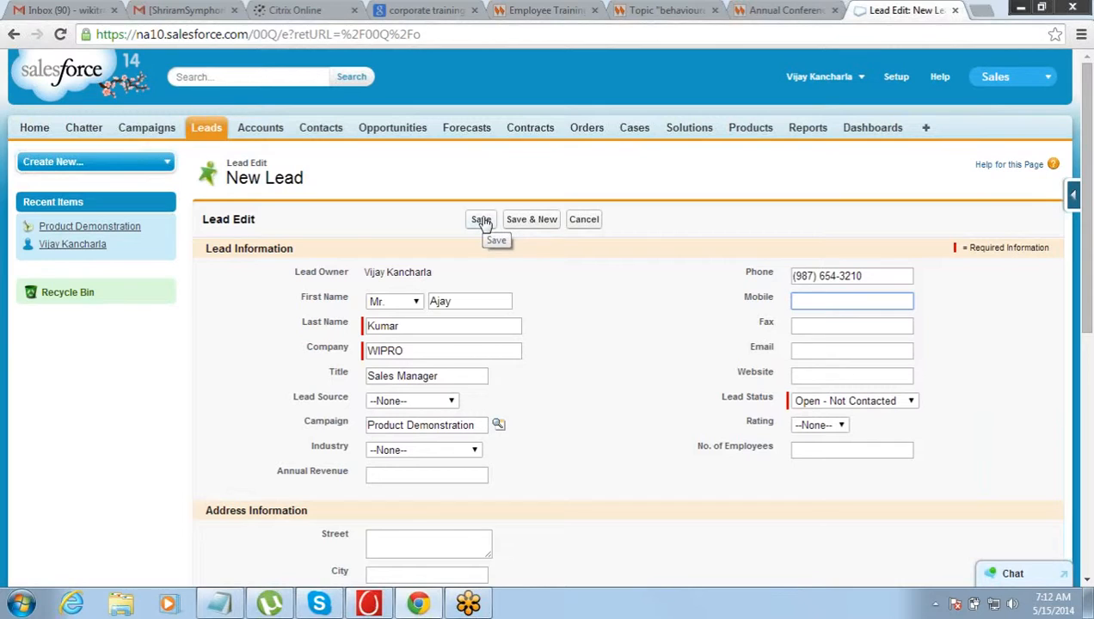
pyautogui.moveTo(313, 288)
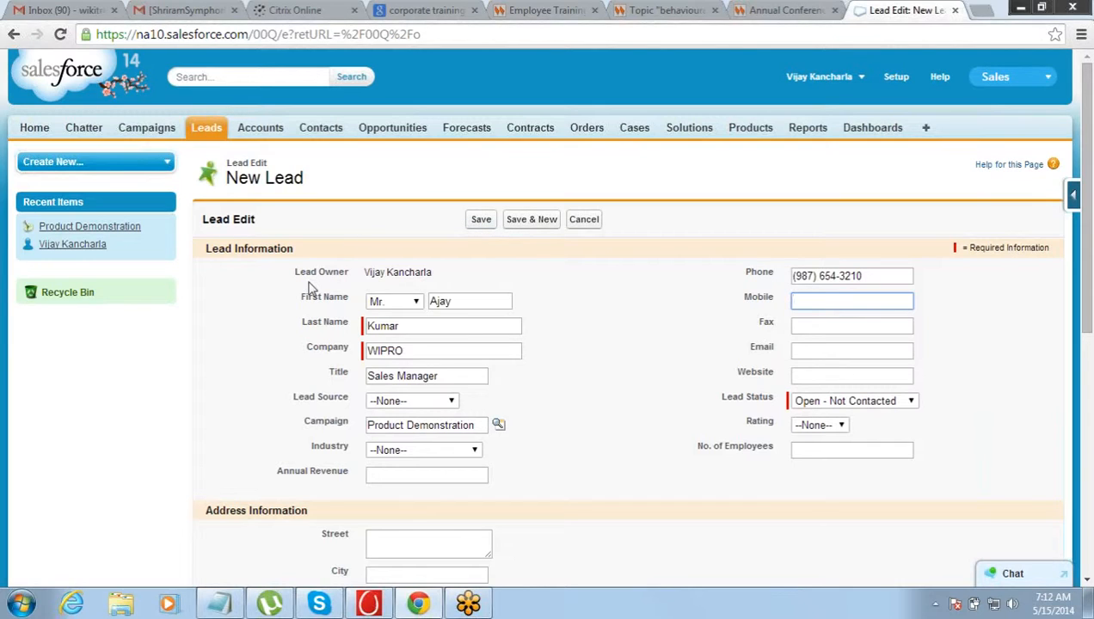
pyautogui.moveTo(223, 153)
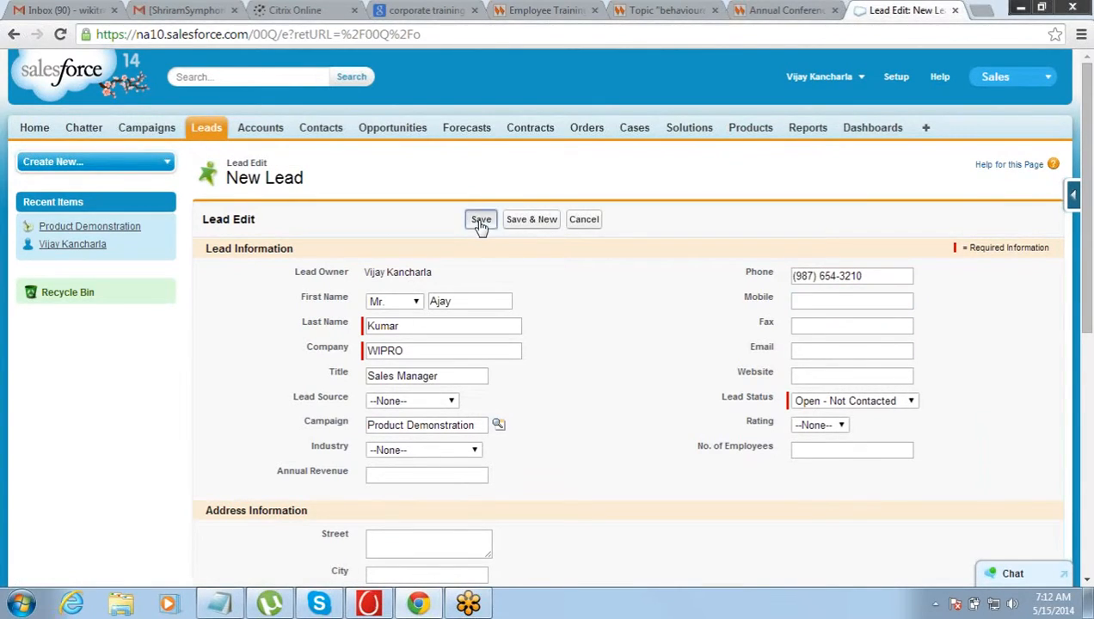
pyautogui.click(481, 219)
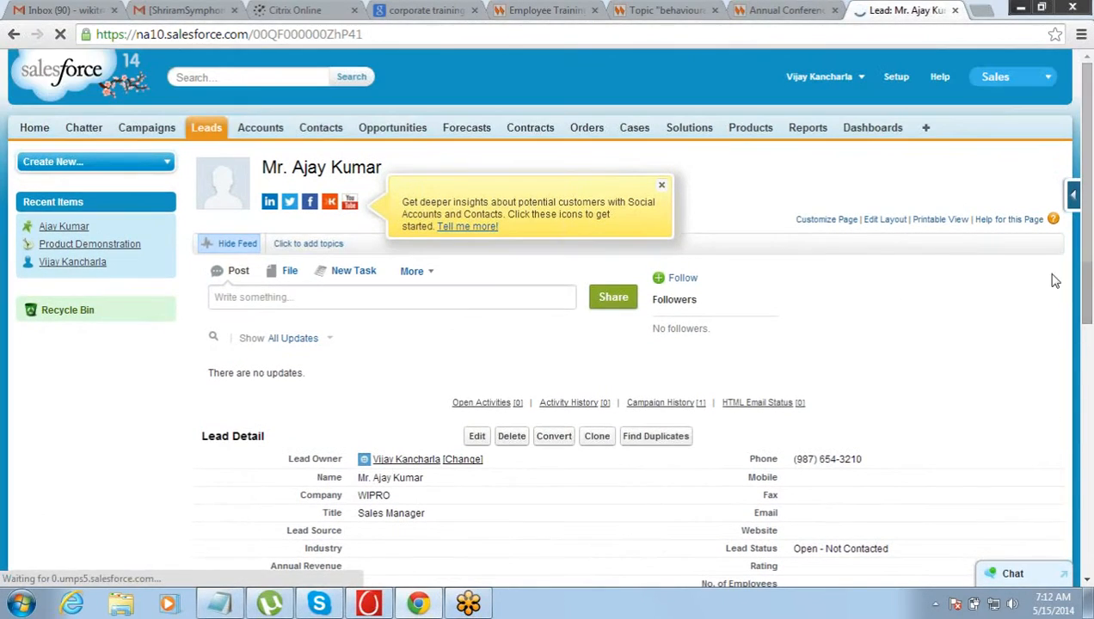
pyautogui.click(662, 185)
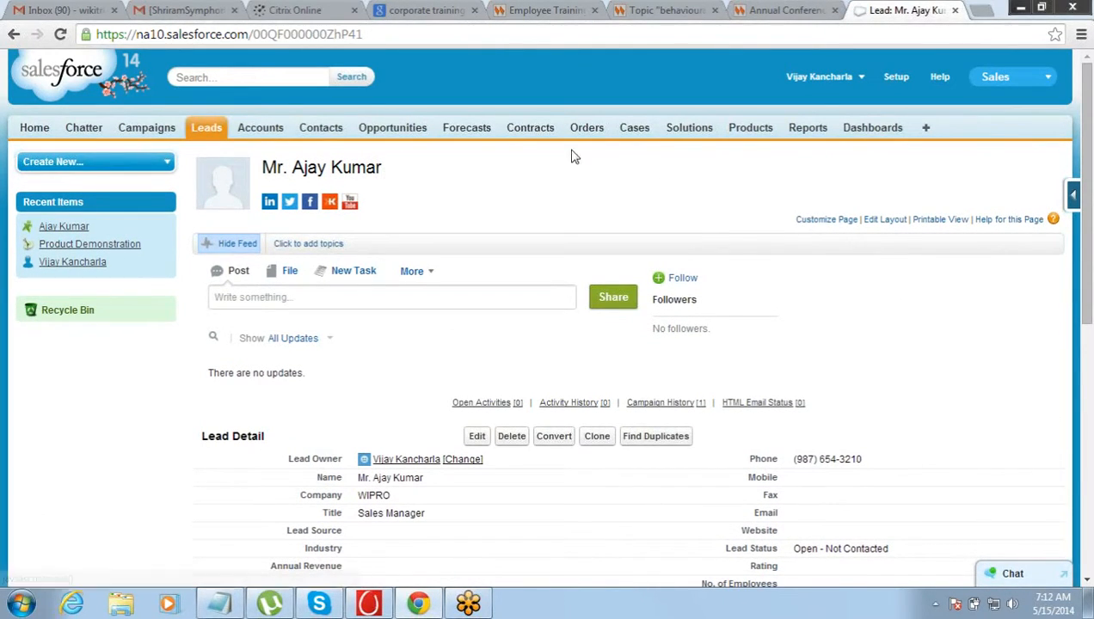
pyautogui.moveTo(147, 127)
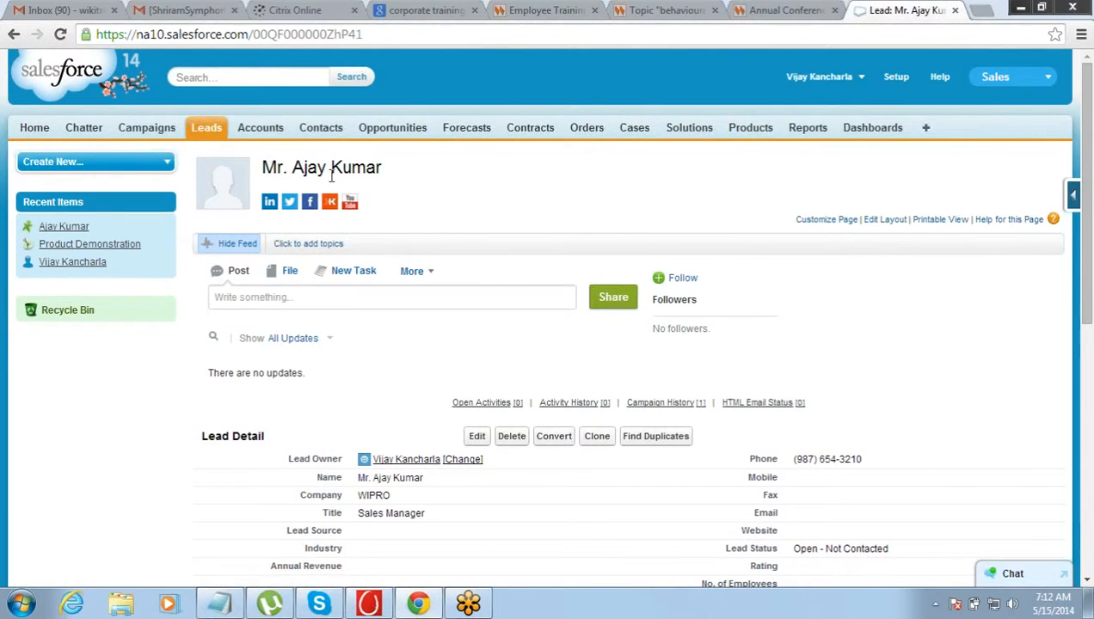
pyautogui.doubleClick(352, 167)
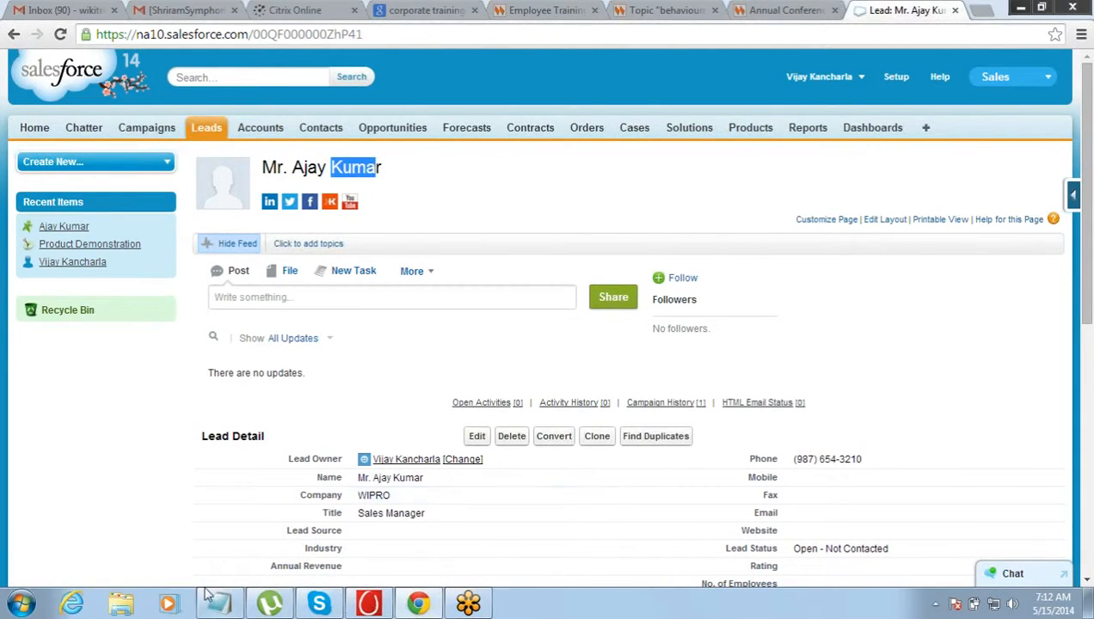
pyautogui.click(219, 602)
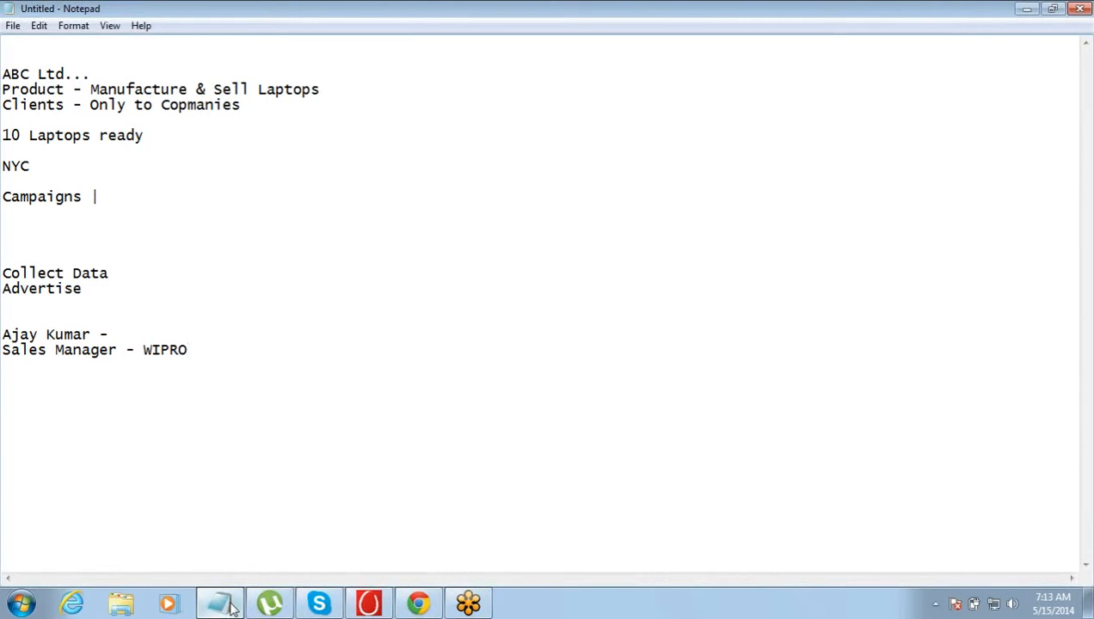
pyautogui.click(188, 350)
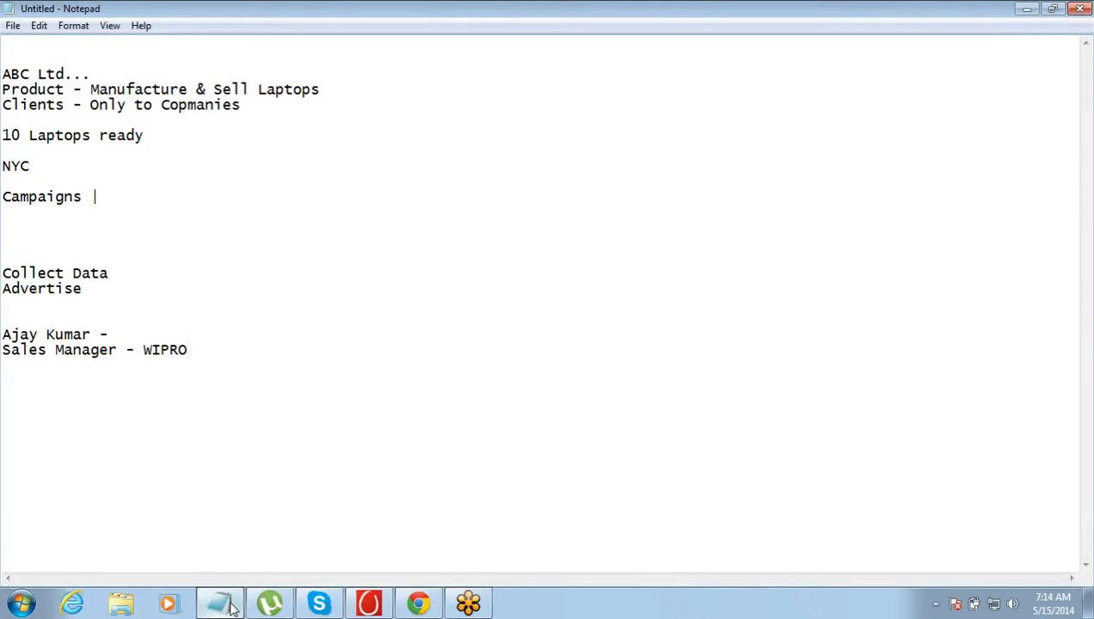
pyautogui.click(189, 350)
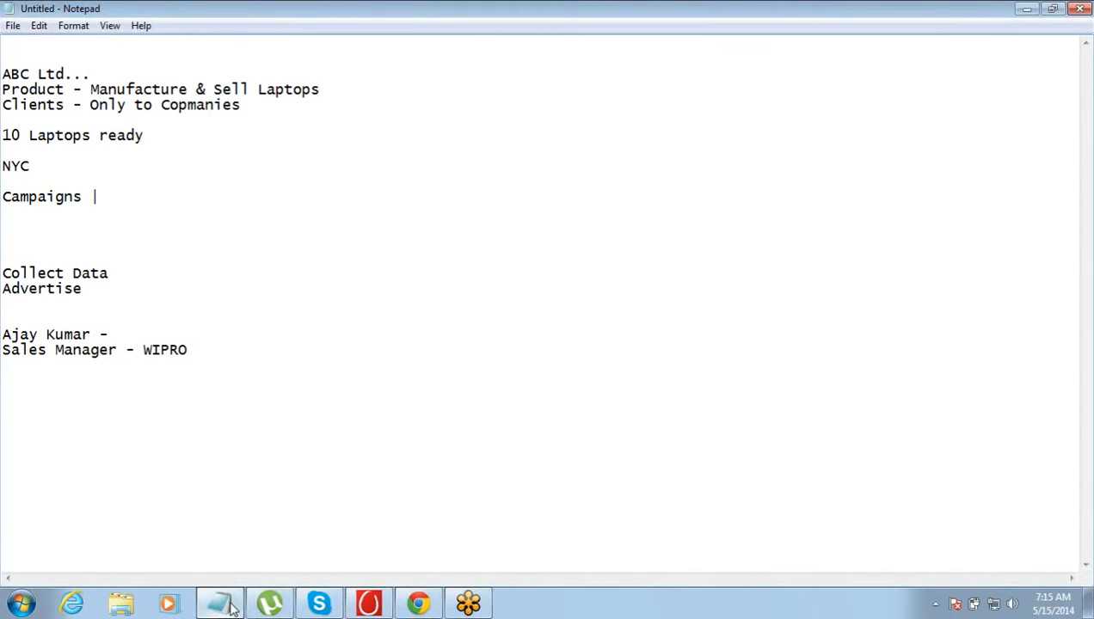
pyautogui.click(189, 350)
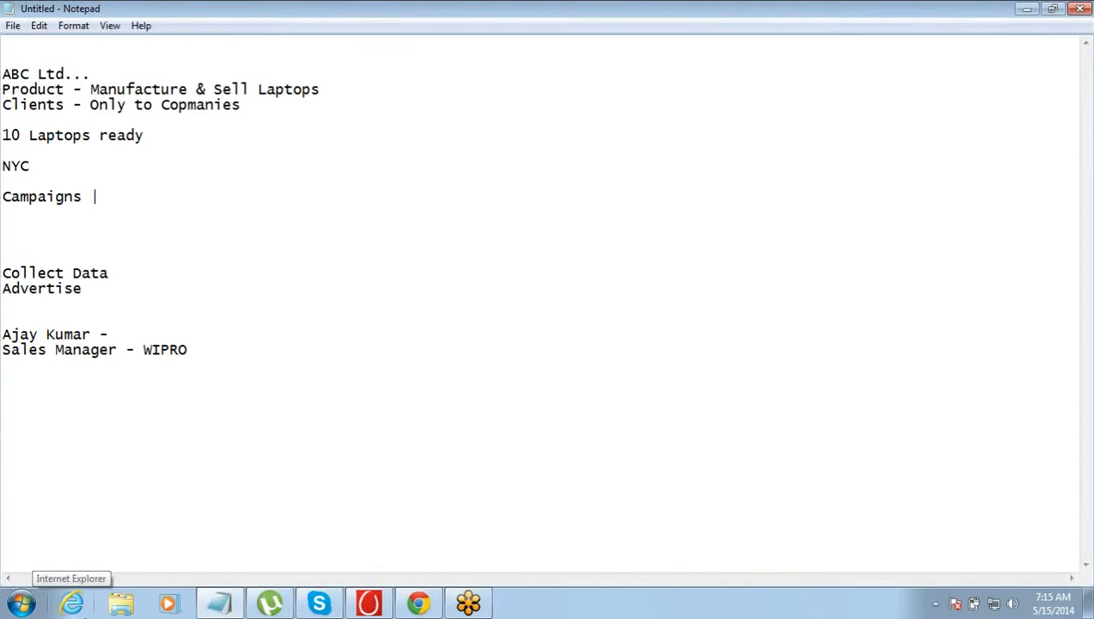
pyautogui.write('Vija')
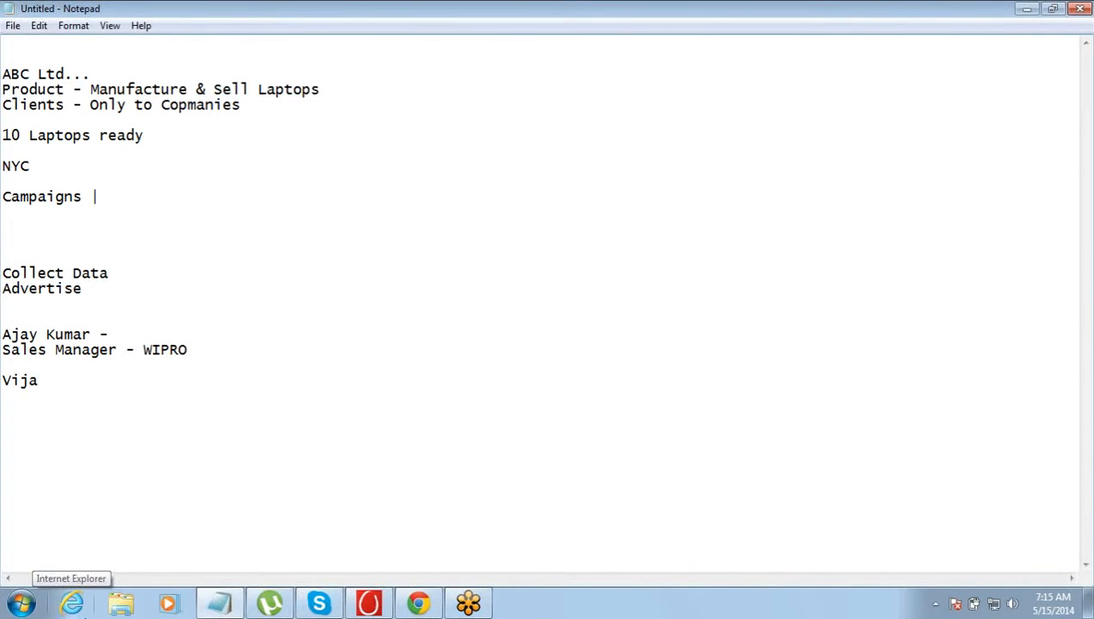
pyautogui.write('y Kumarr')
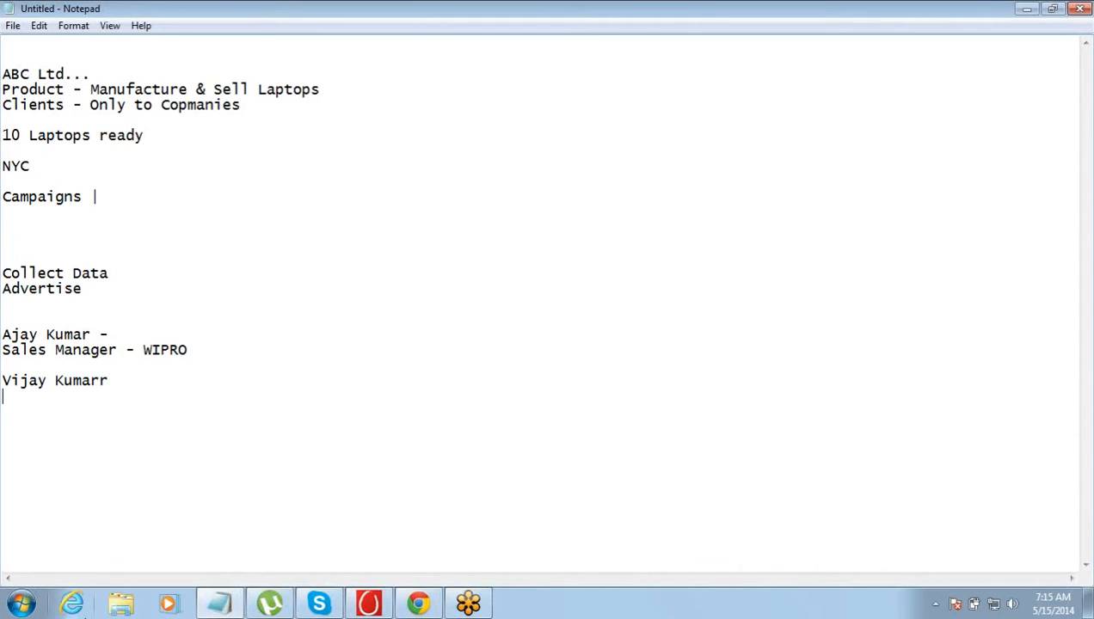
pyautogui.write('Procu')
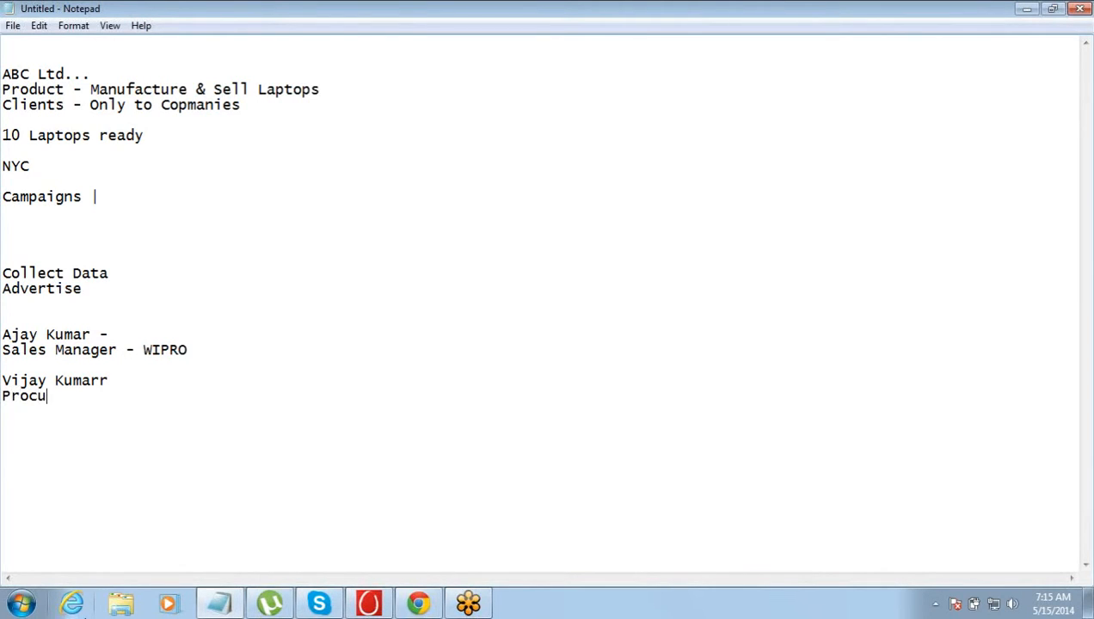
pyautogui.write('rment Head -')
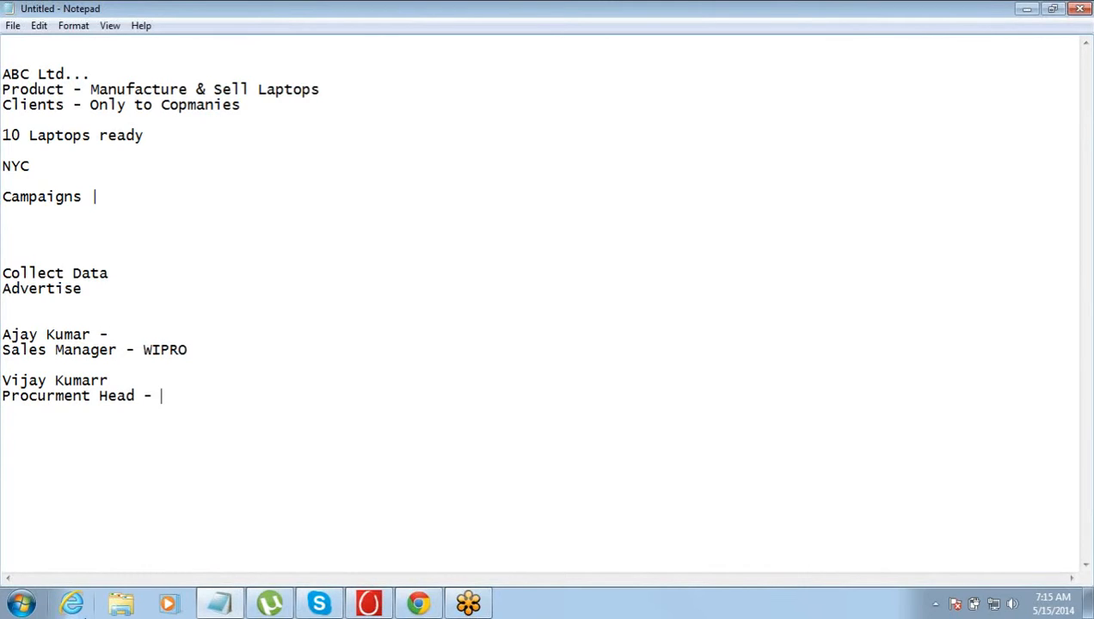
pyautogui.write('Wipro')
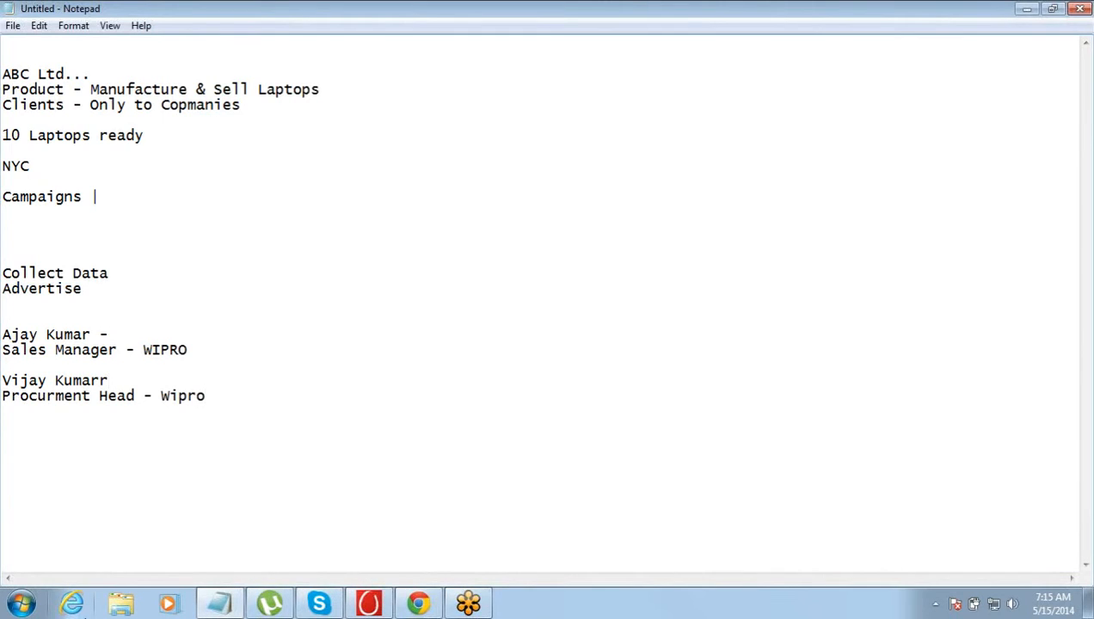
pyautogui.press('Backspace')
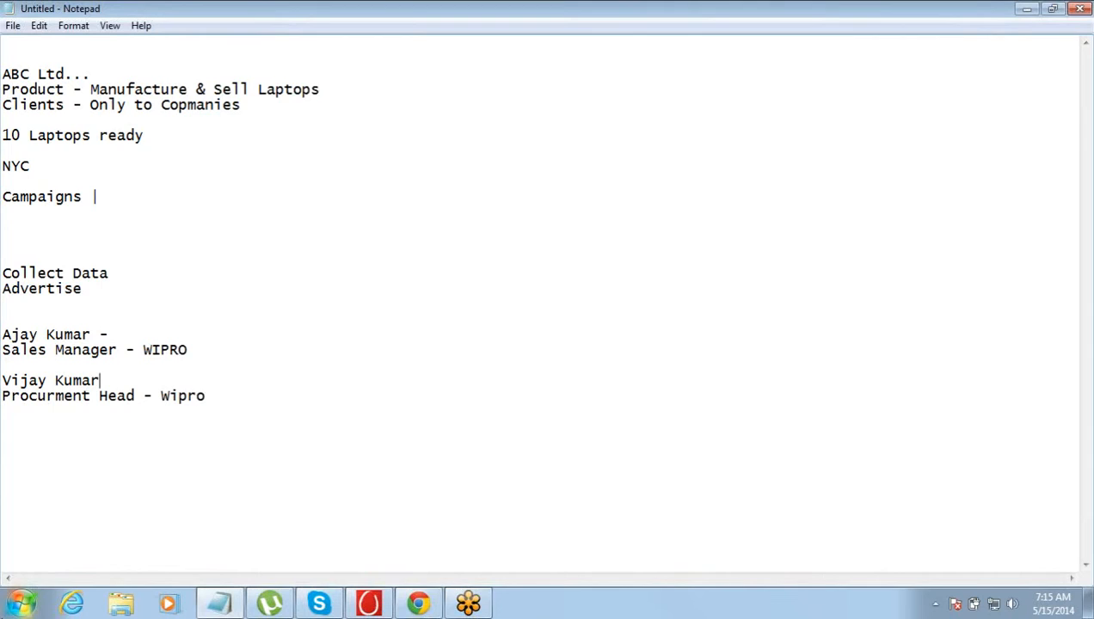
pyautogui.moveTo(4, 539)
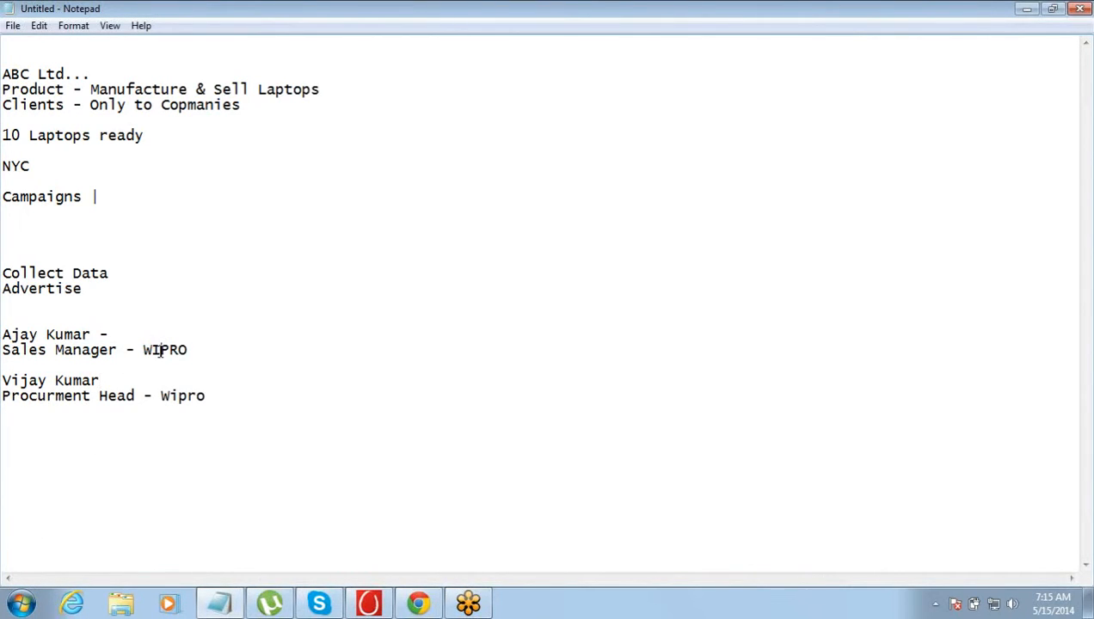
pyautogui.doubleClick(119, 395)
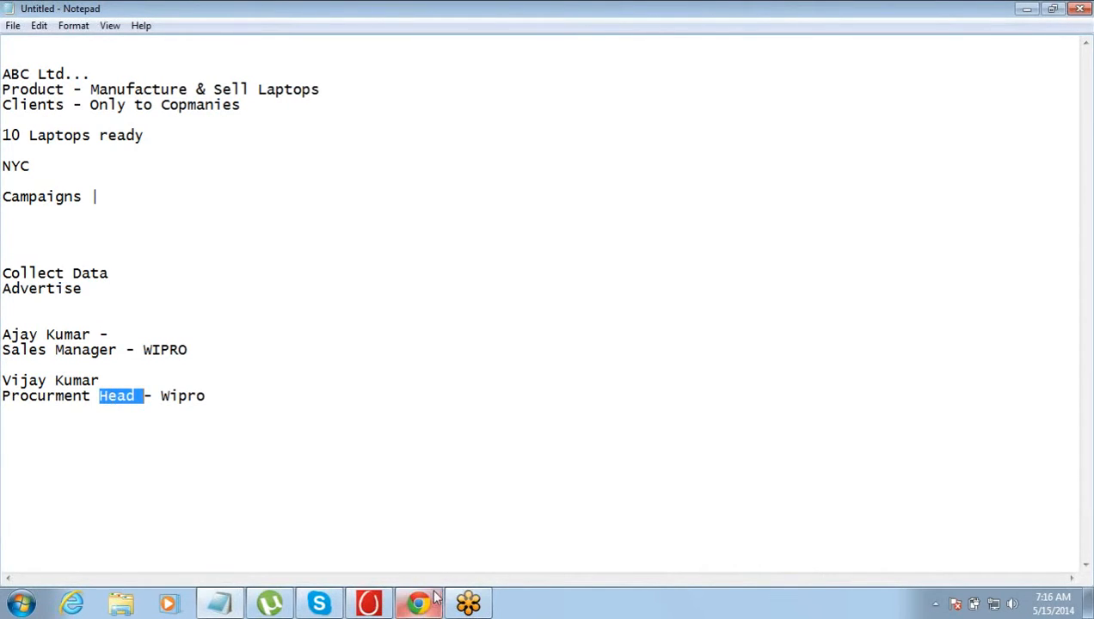
pyautogui.click(417, 602)
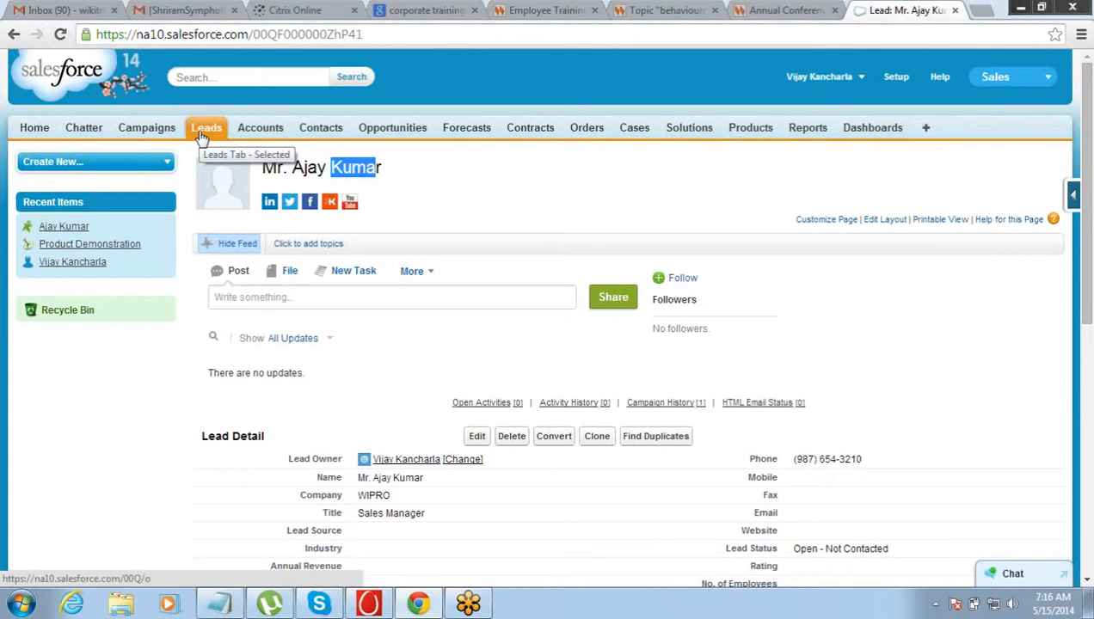
pyautogui.moveTo(617, 138)
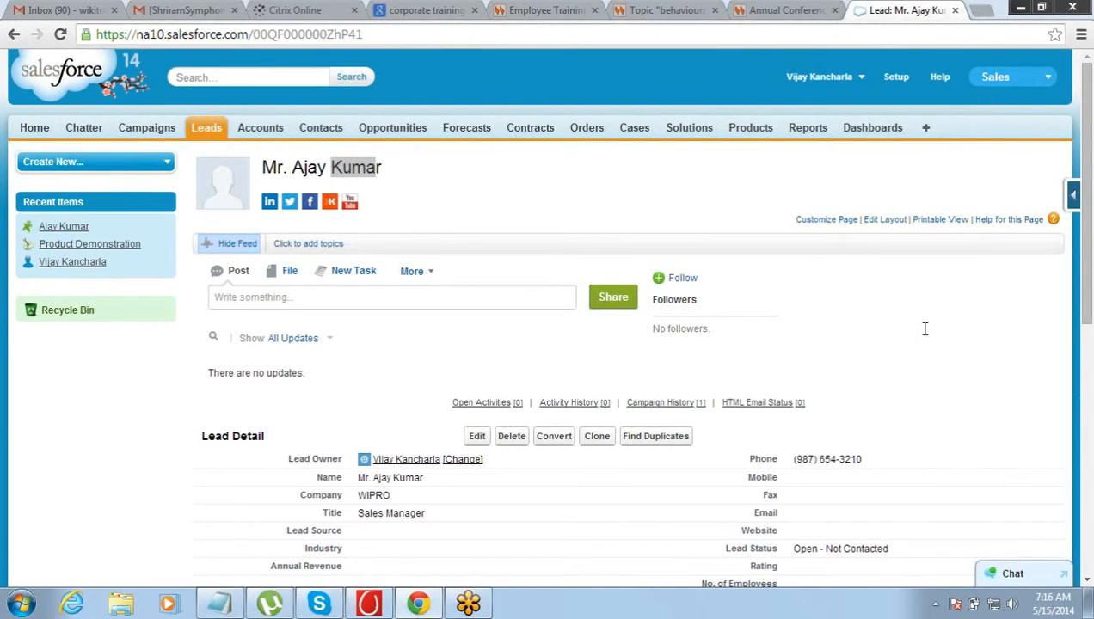
pyautogui.moveTo(1038, 262)
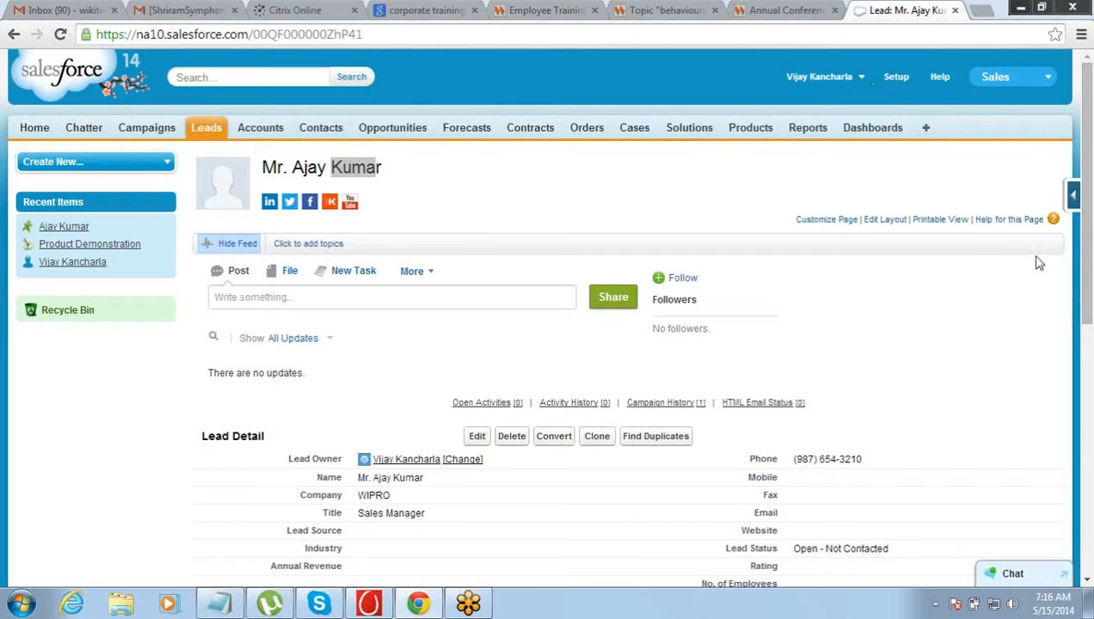
pyautogui.moveTo(870, 34)
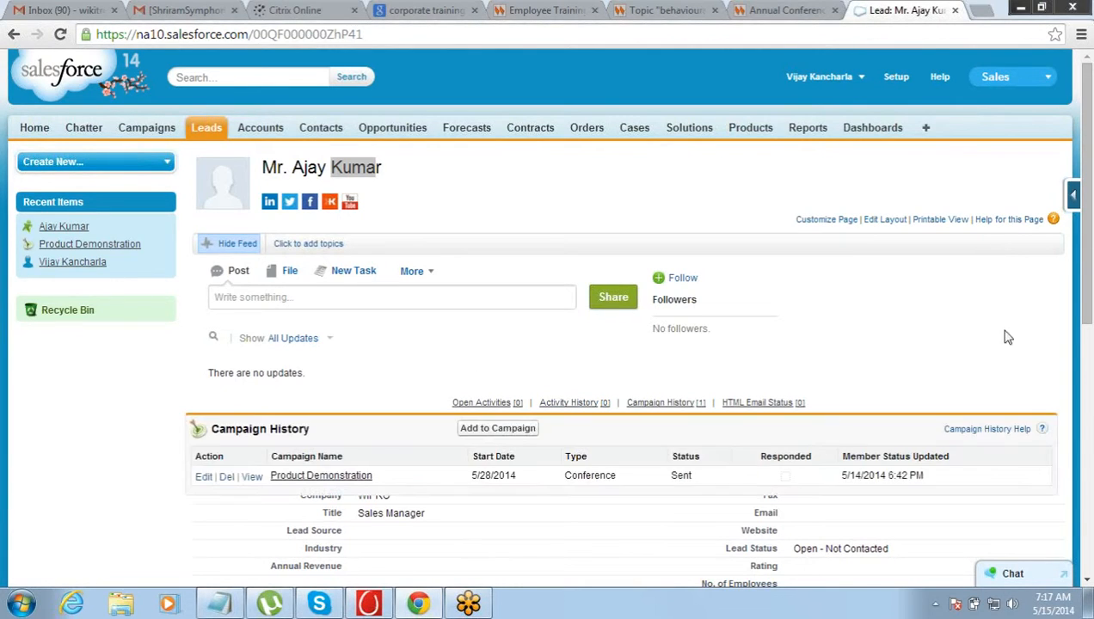
pyautogui.scroll(-3)
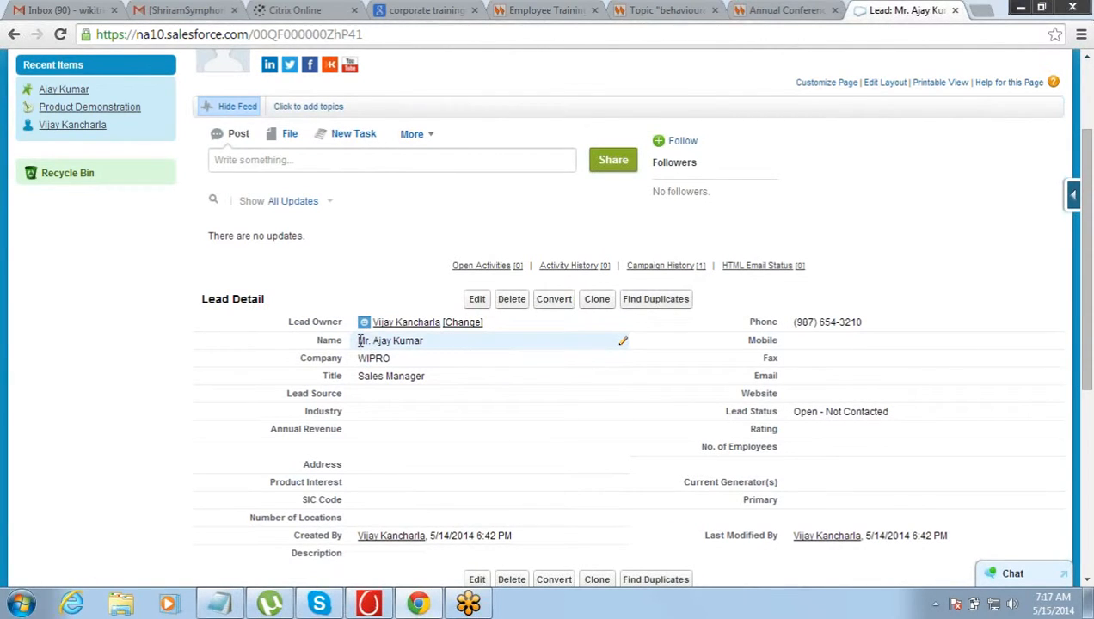
pyautogui.click(374, 358)
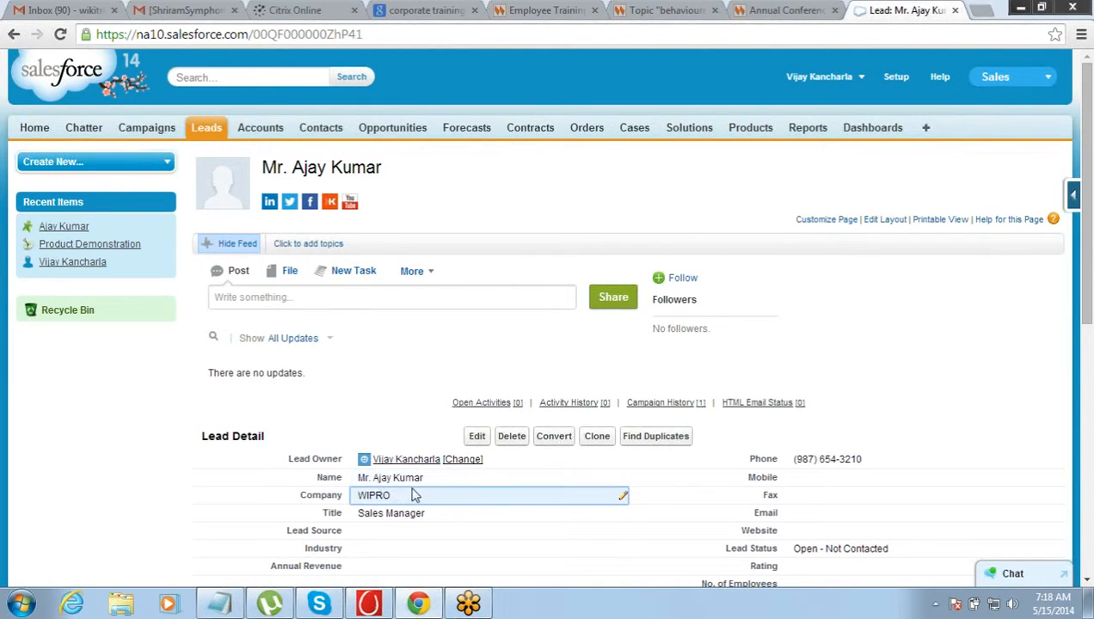
pyautogui.click(219, 602)
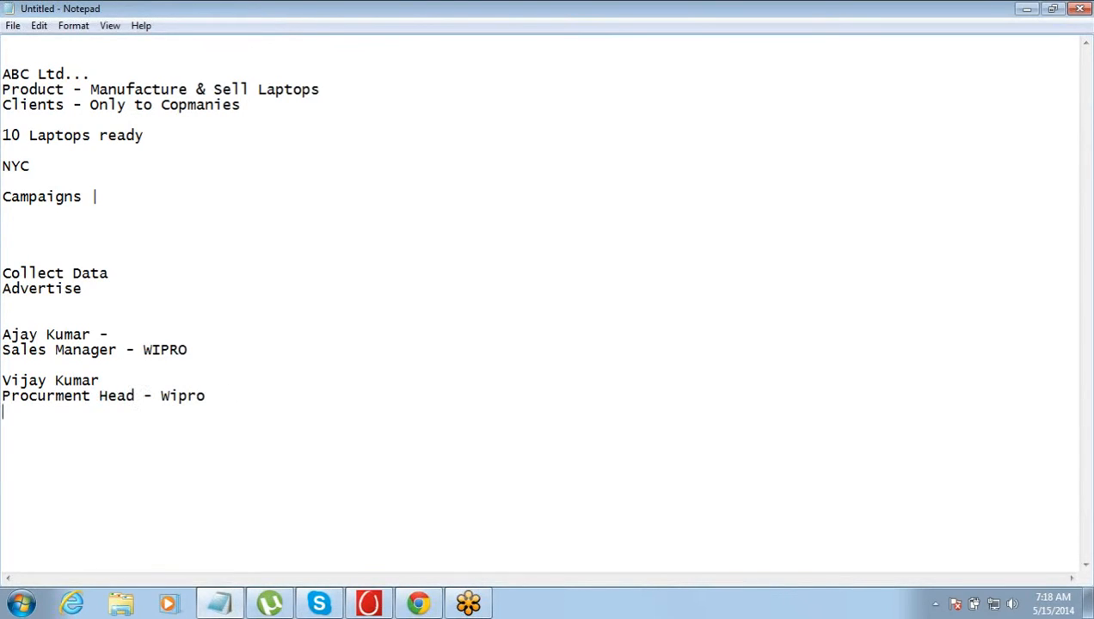
# Step: Type 'Account - WIPRO' and 'Contacts - Ajay & Vijay' into the notes
pyautogui.write('A')
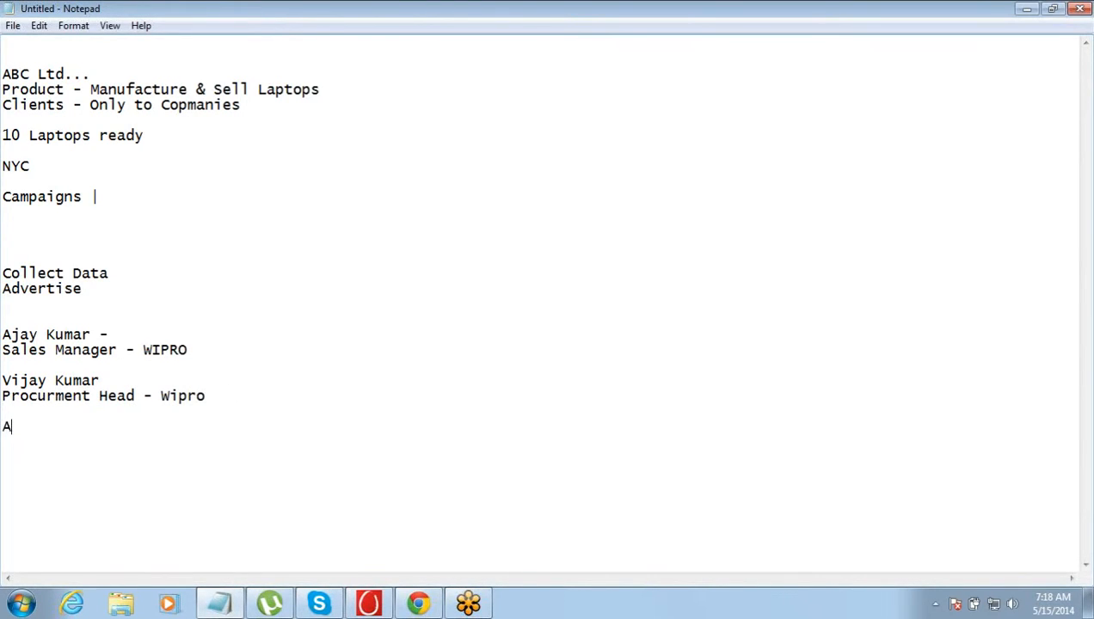
pyautogui.write('ccount -')
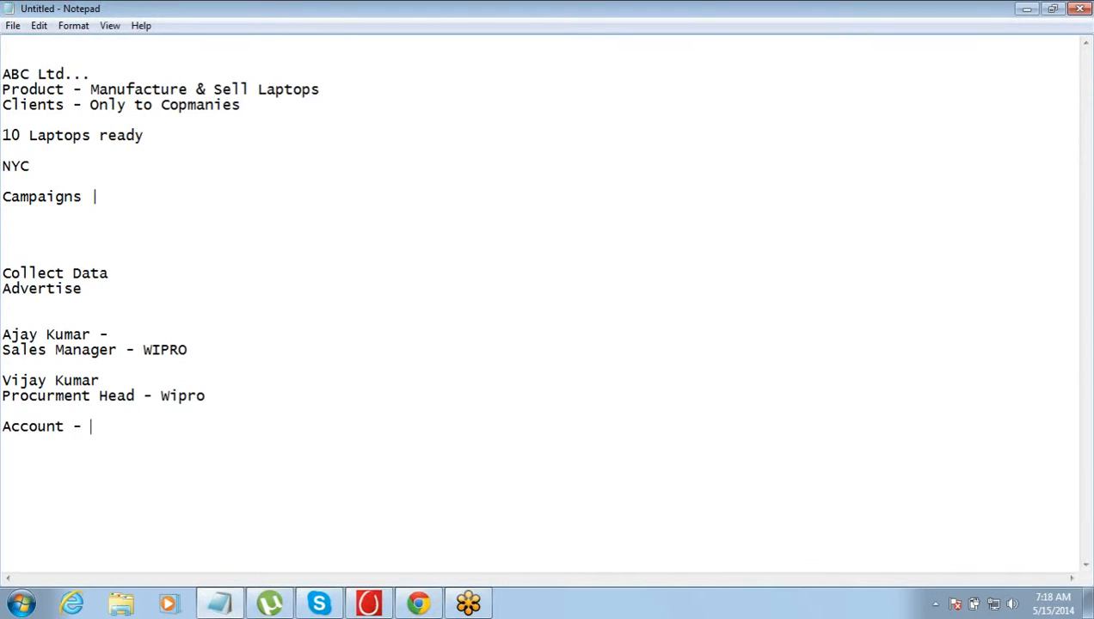
pyautogui.write('WIPRO')
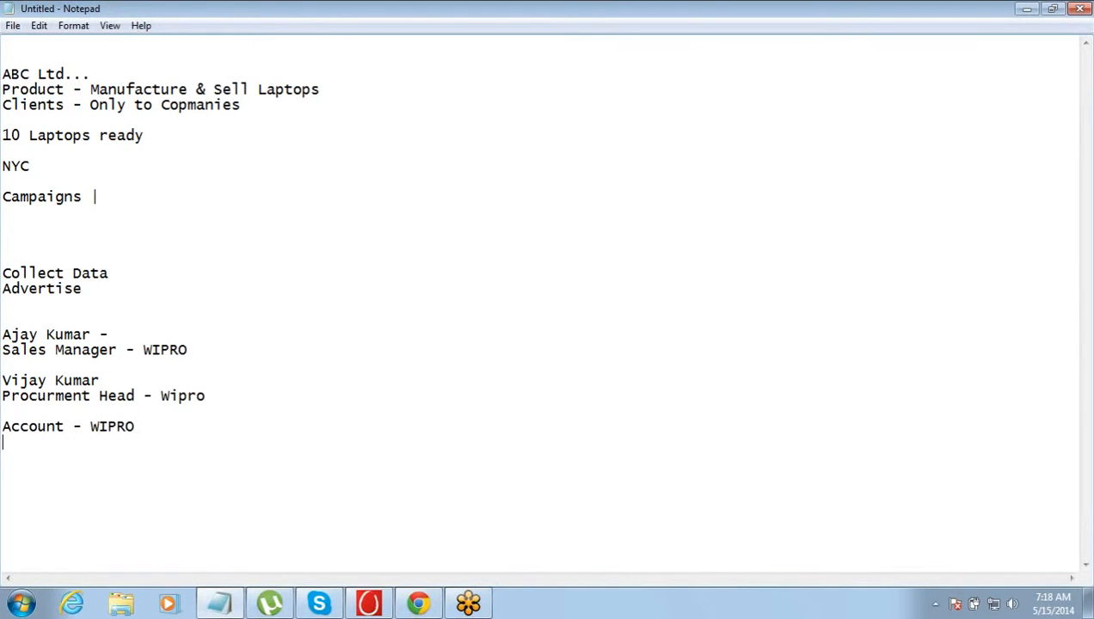
pyautogui.write('Conacte')
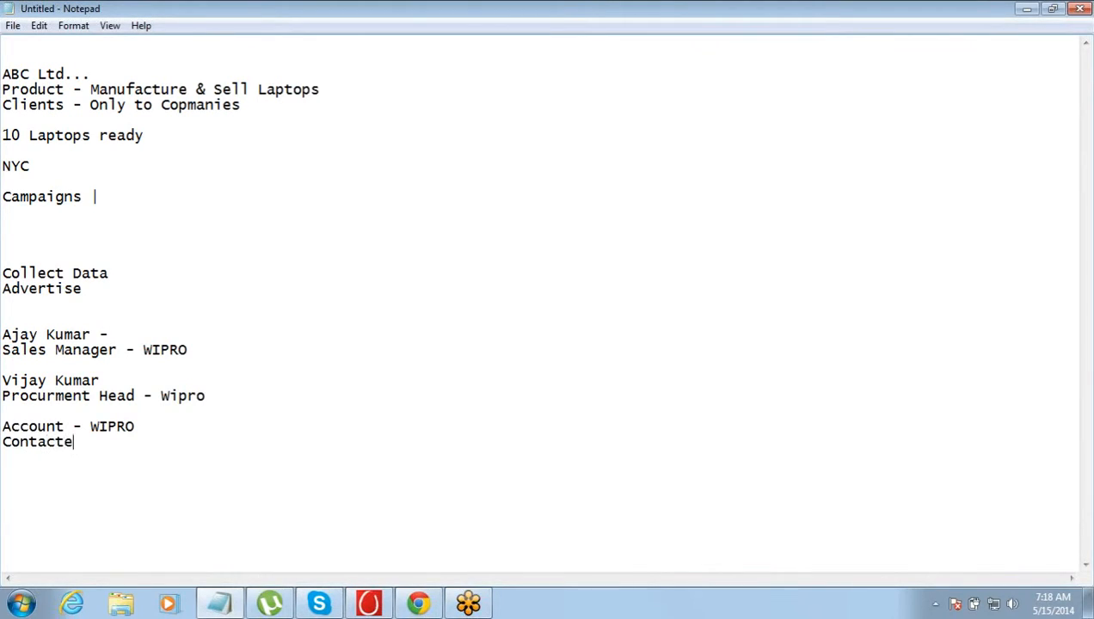
pyautogui.write('s')
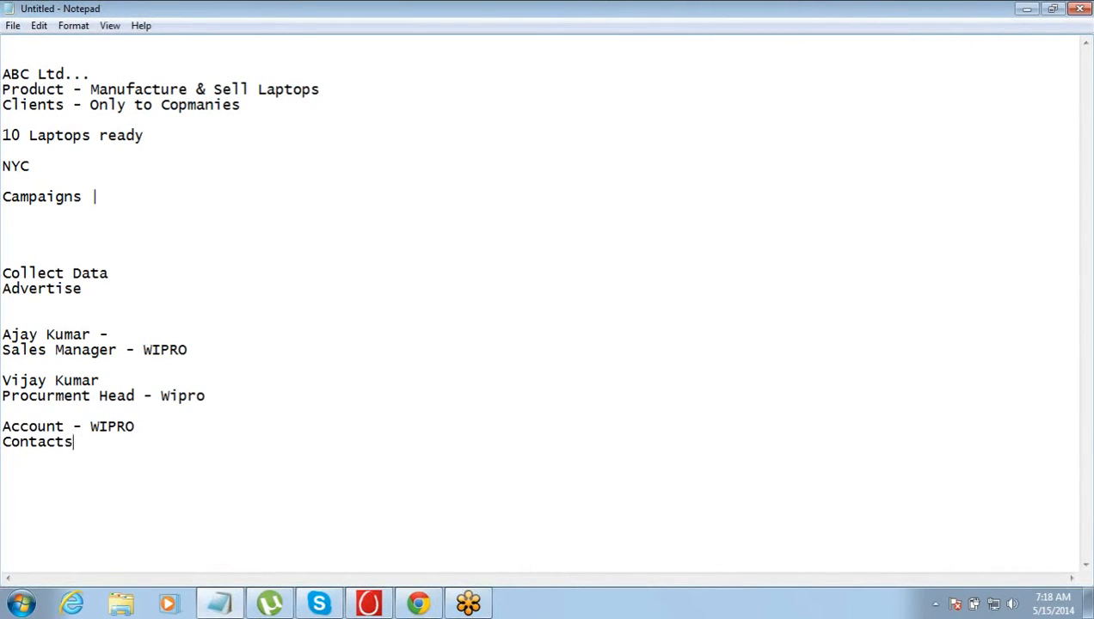
pyautogui.write('- Aja')
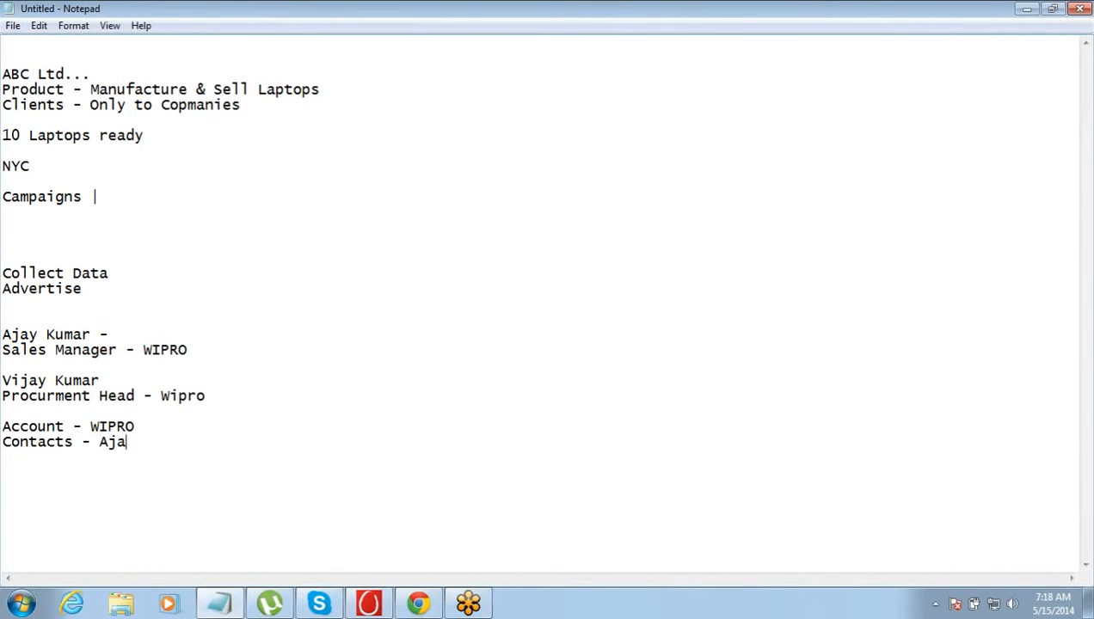
pyautogui.write('y')
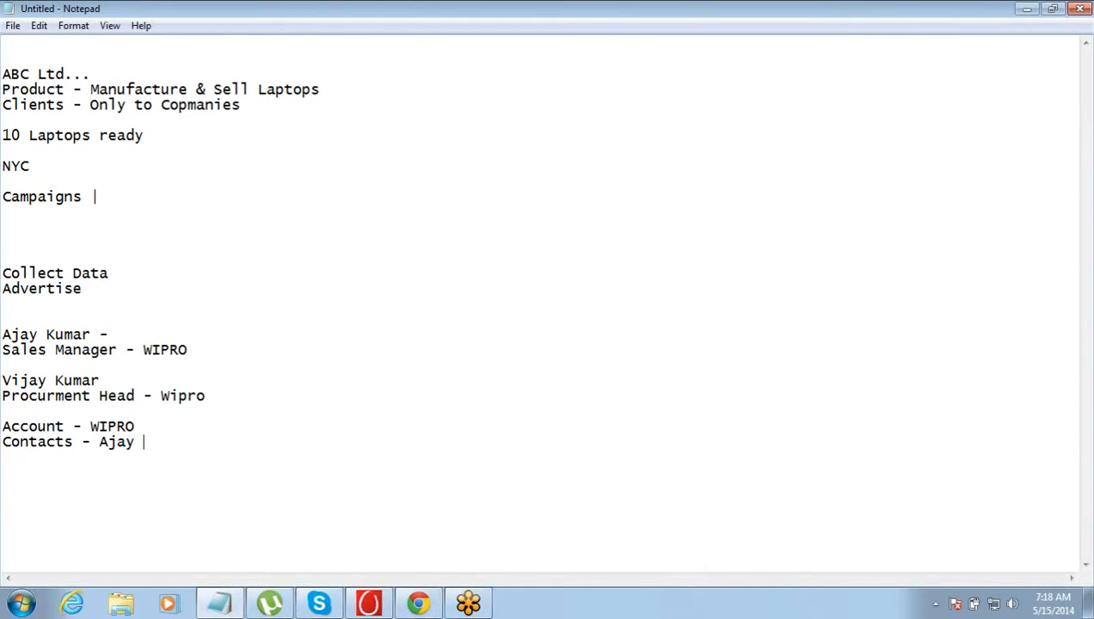
pyautogui.write('& Vija')
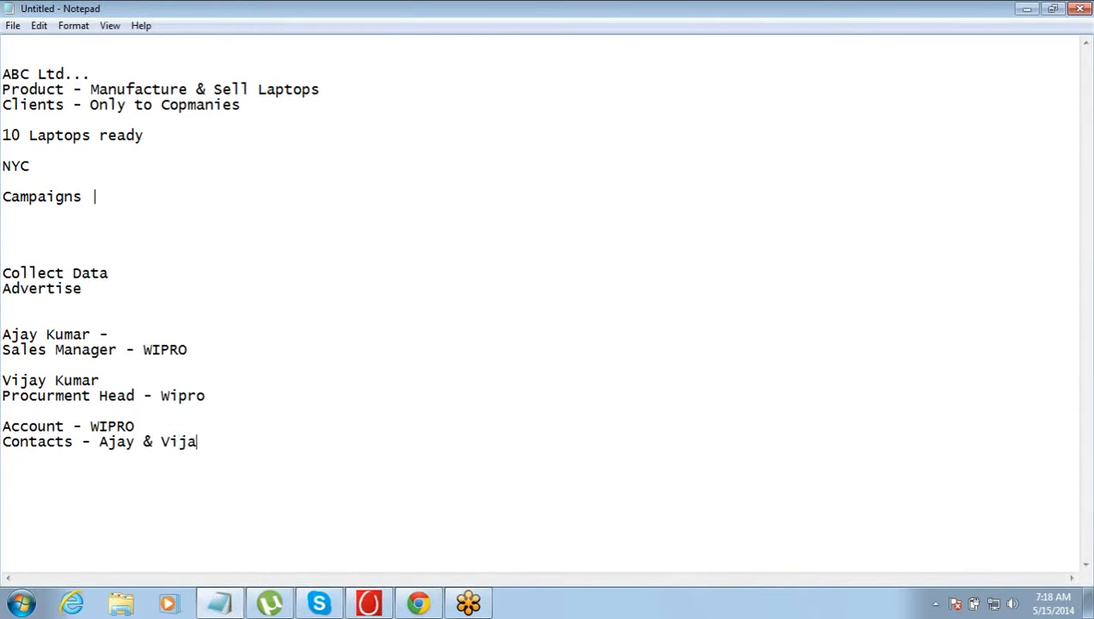
pyautogui.write('y')
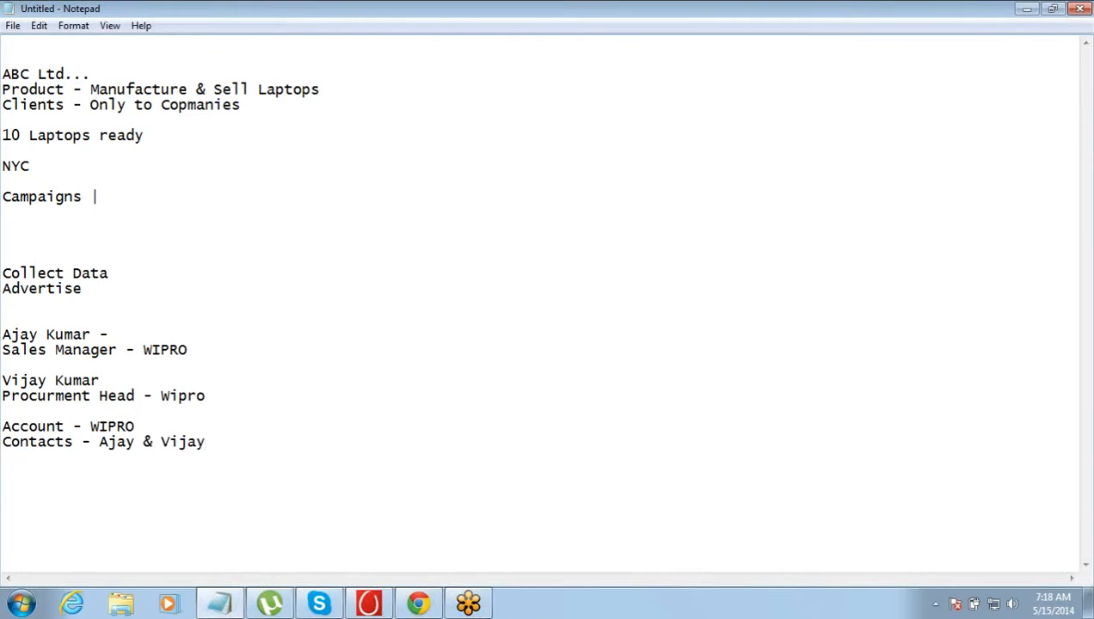
pyautogui.moveTo(4, 441)
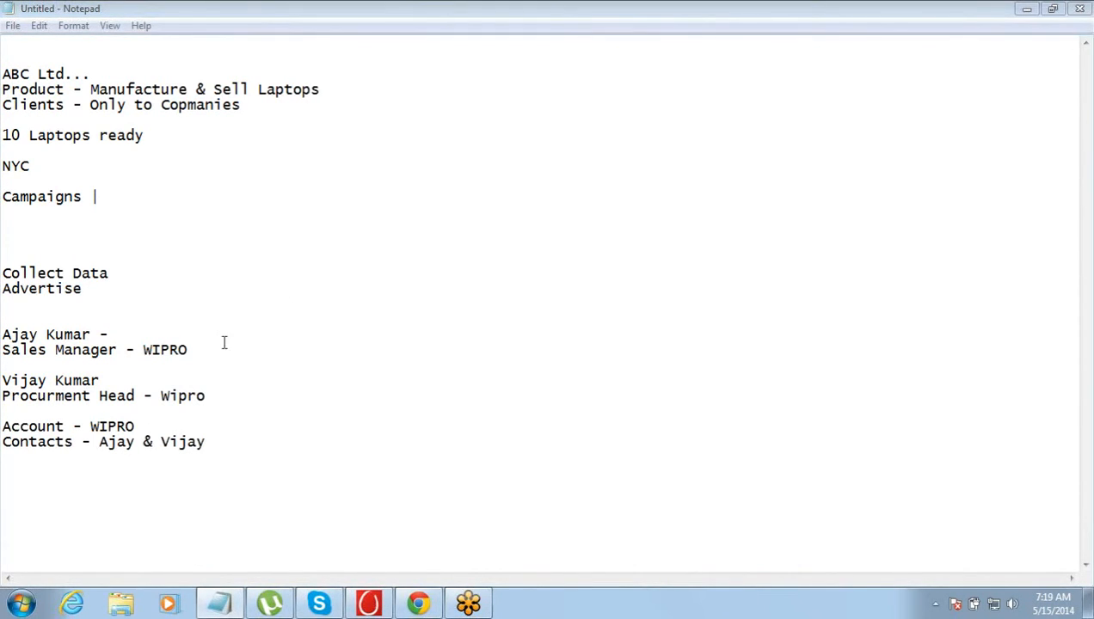
# Step: Highlight the contact names in the notes and return to the Salesforce lead
pyautogui.click(419, 603)
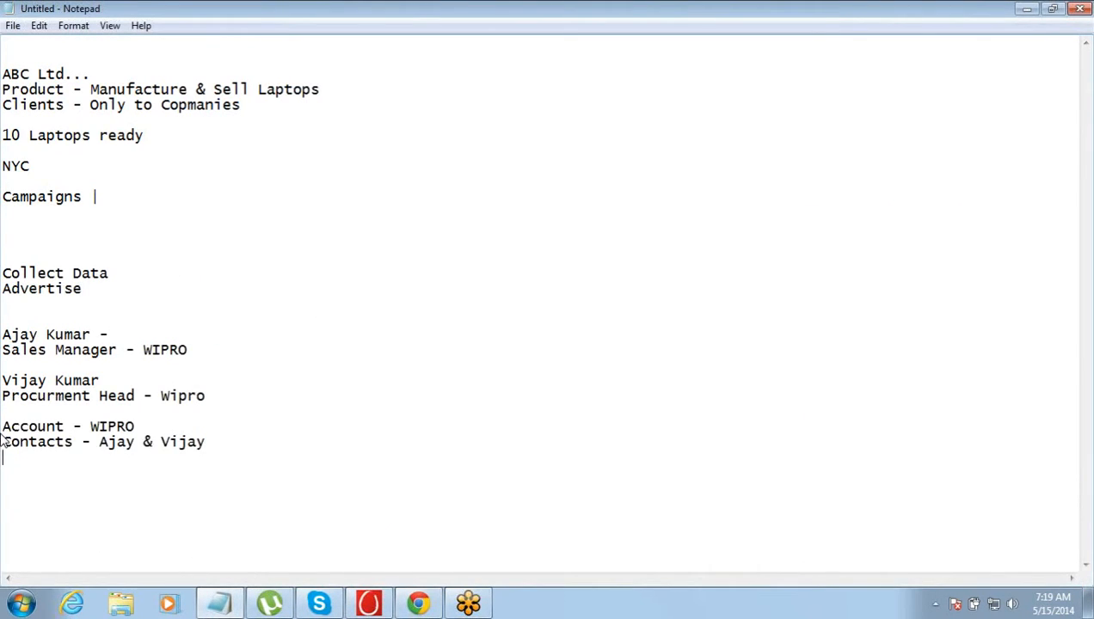
pyautogui.doubleClick(112, 425)
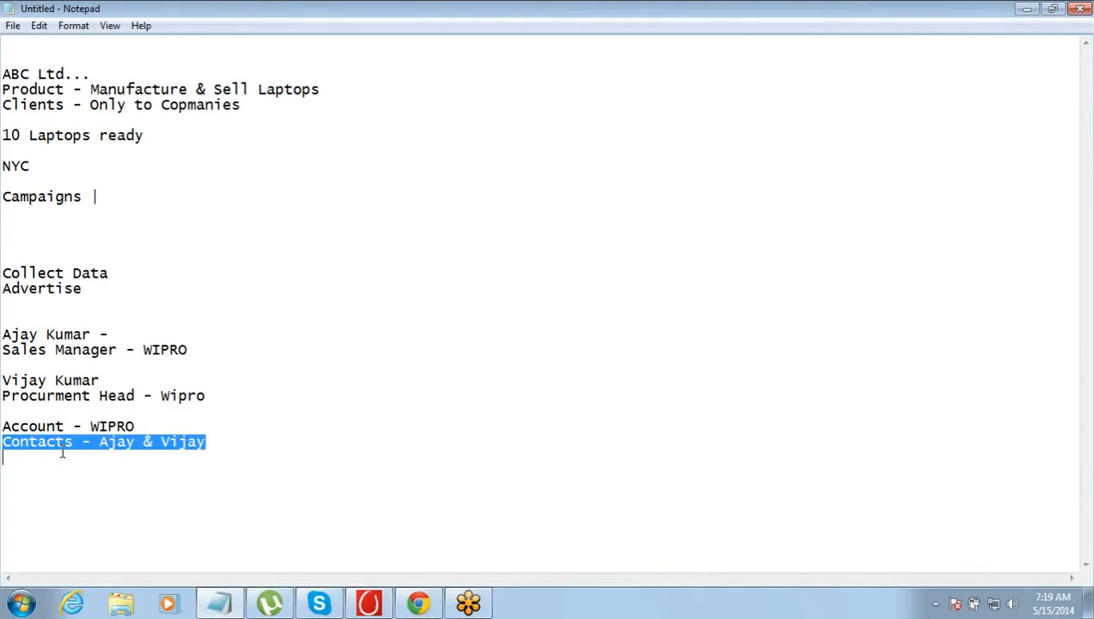
pyautogui.doubleClick(37, 441)
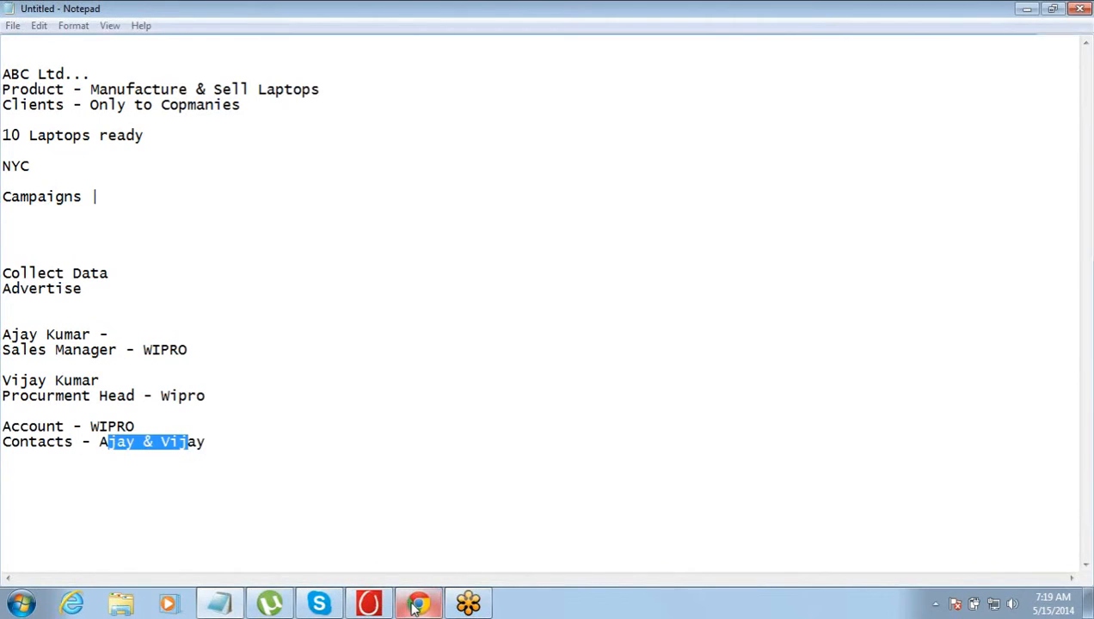
pyautogui.click(417, 603)
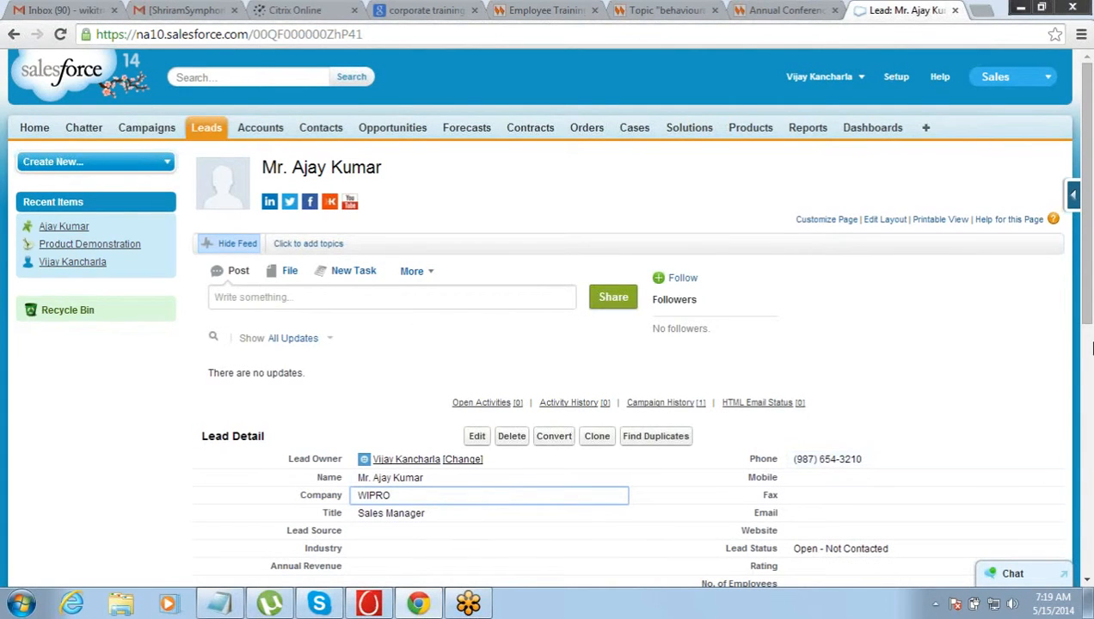
pyautogui.scroll(-3)
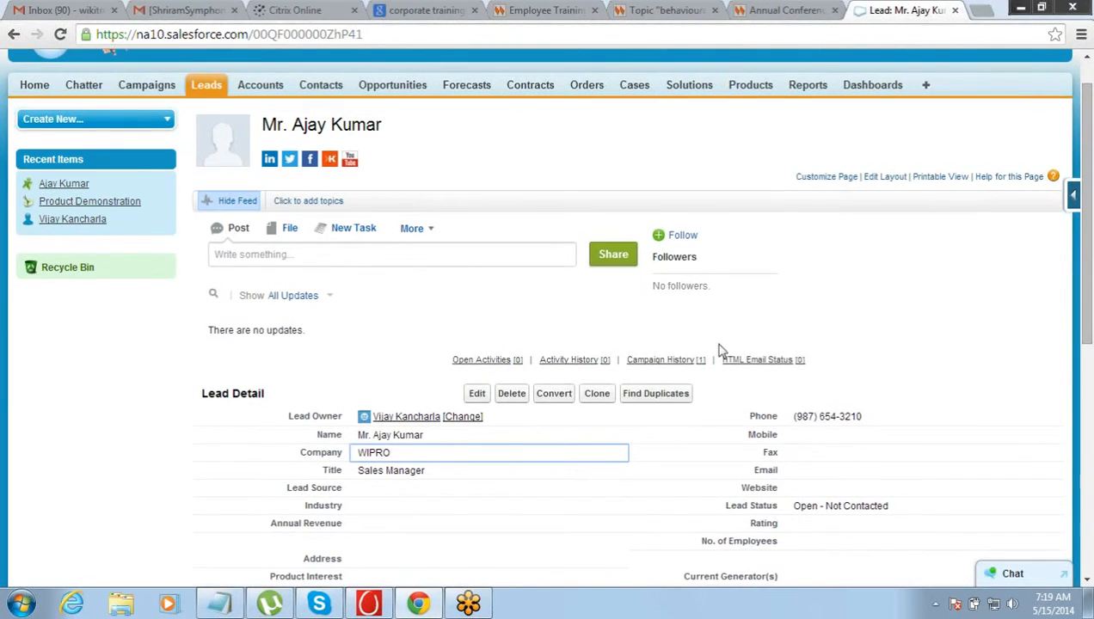
pyautogui.moveTo(553, 393)
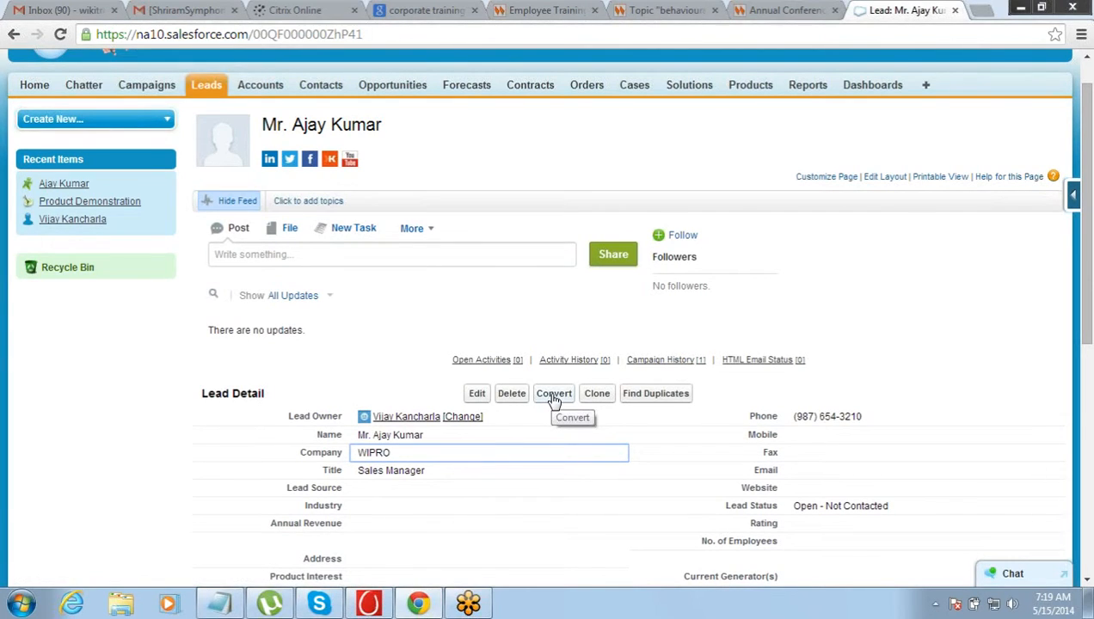
pyautogui.moveTo(436, 386)
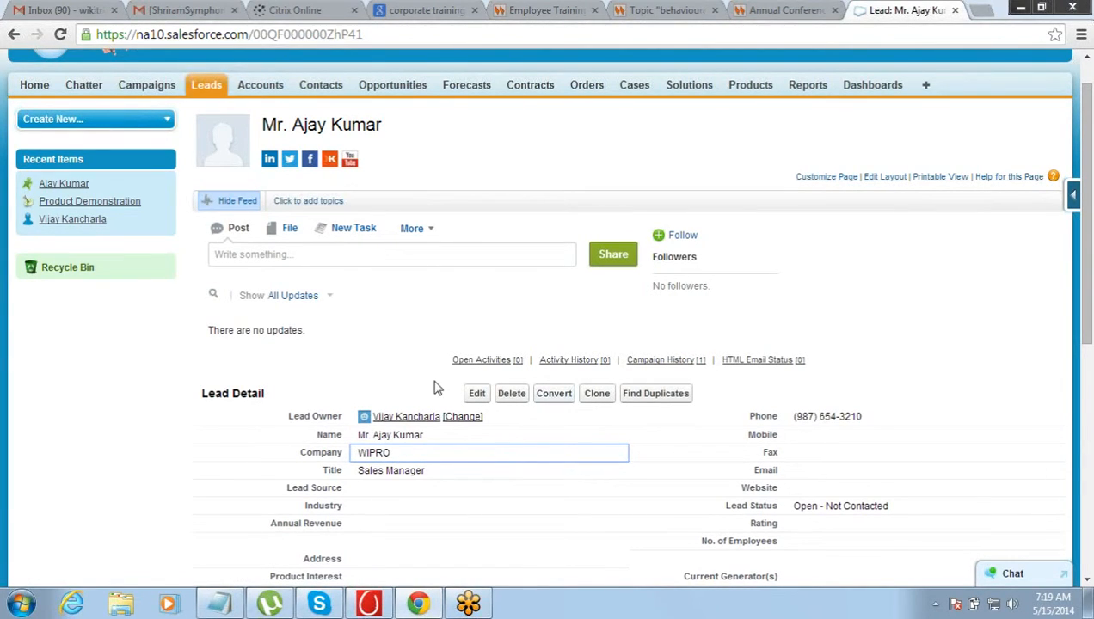
pyautogui.doubleClick(404, 434)
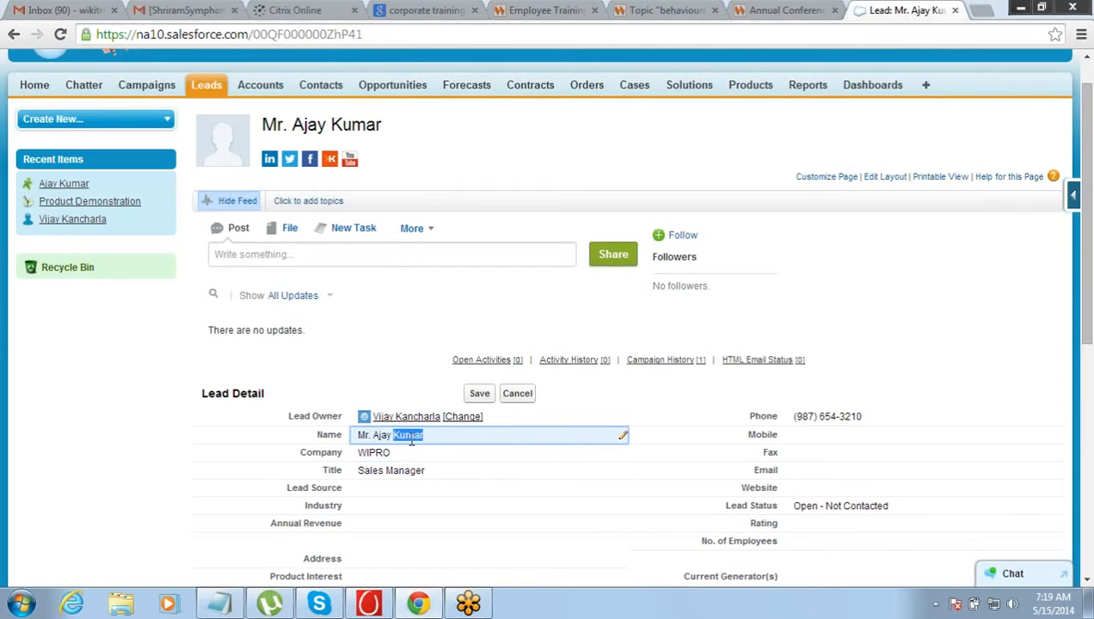
pyautogui.click(624, 435)
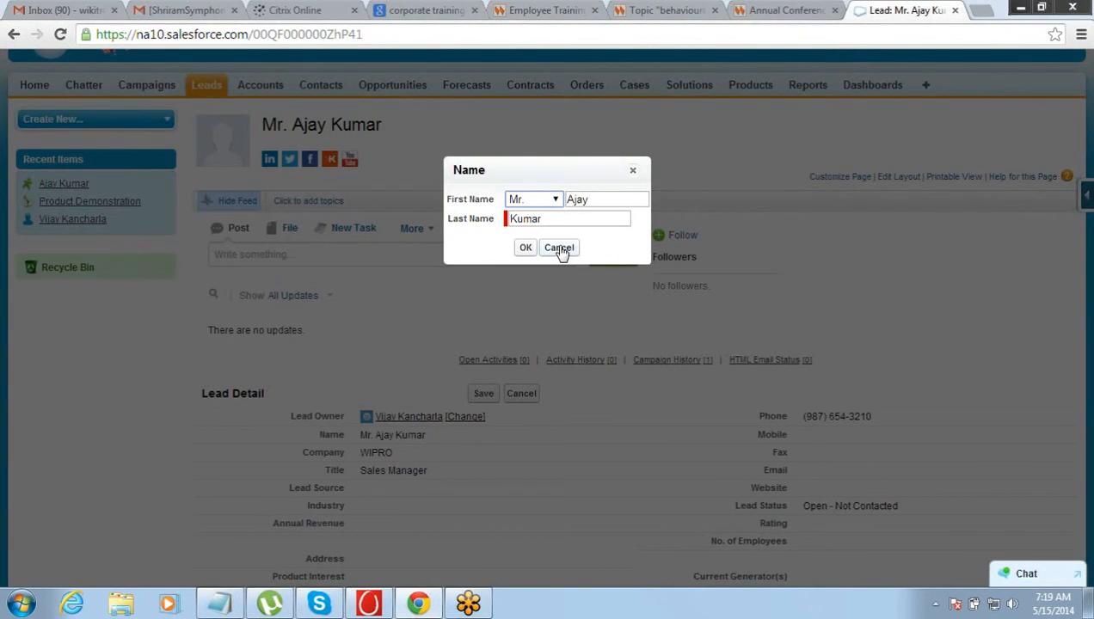
pyautogui.click(559, 247)
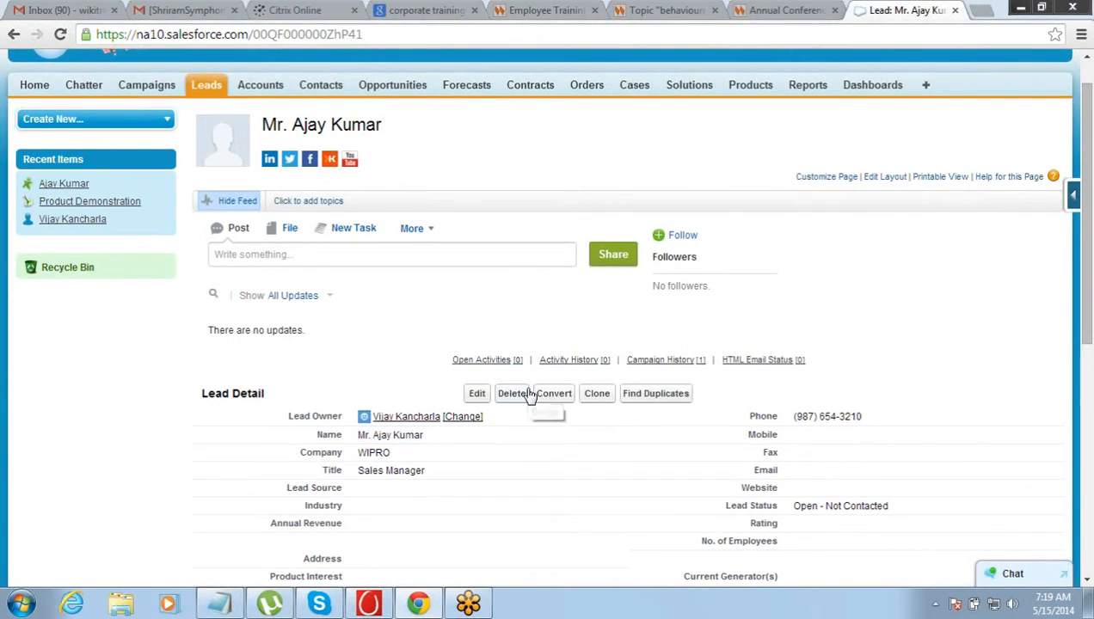
pyautogui.click(553, 393)
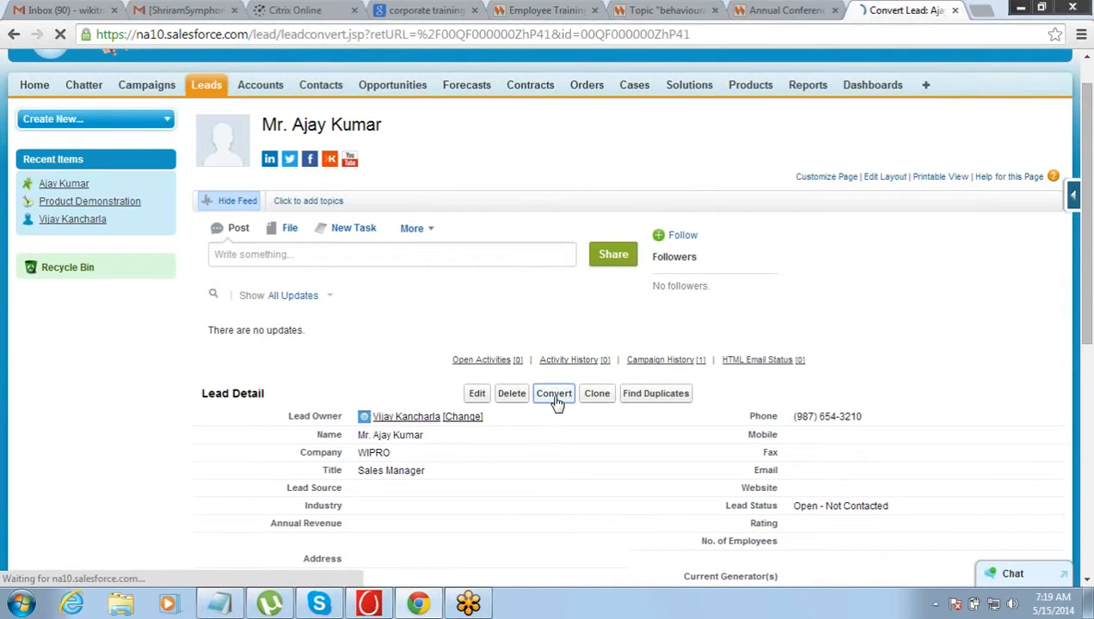
# Step: Submit the conversion with new account WIPRO, opportunity WIPRO- and status Closed - Converted
pyautogui.click(553, 393)
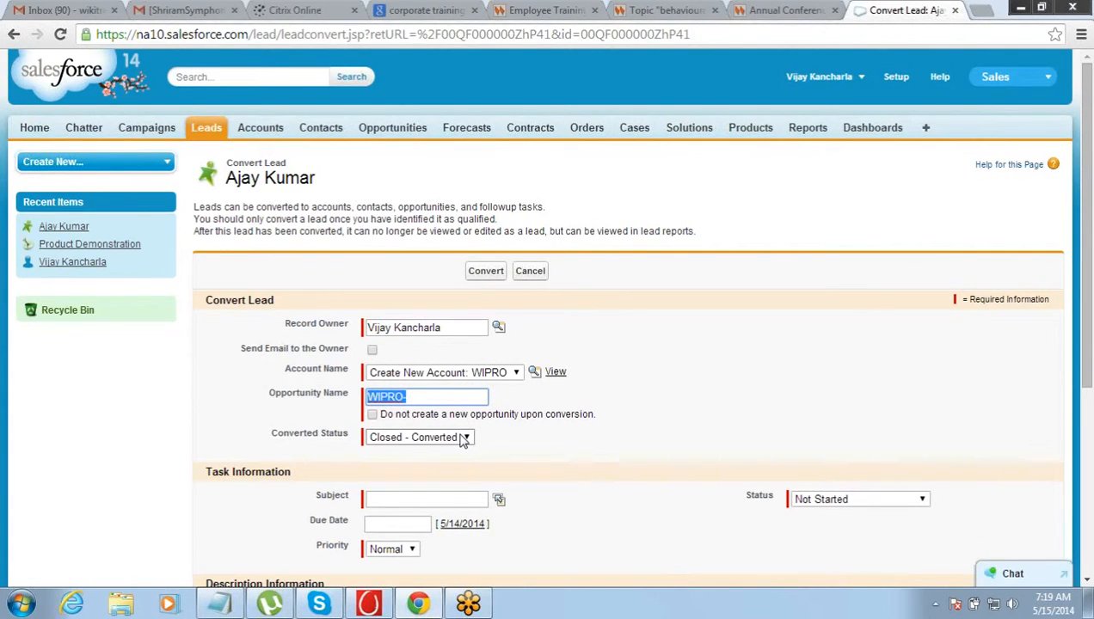
pyautogui.click(485, 269)
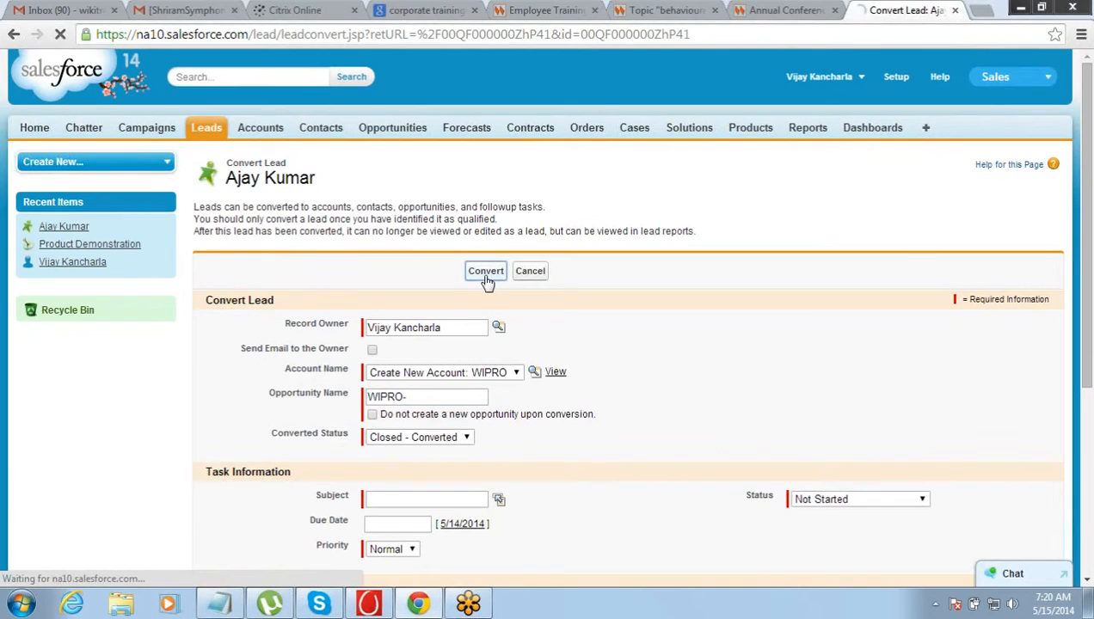
pyautogui.click(485, 270)
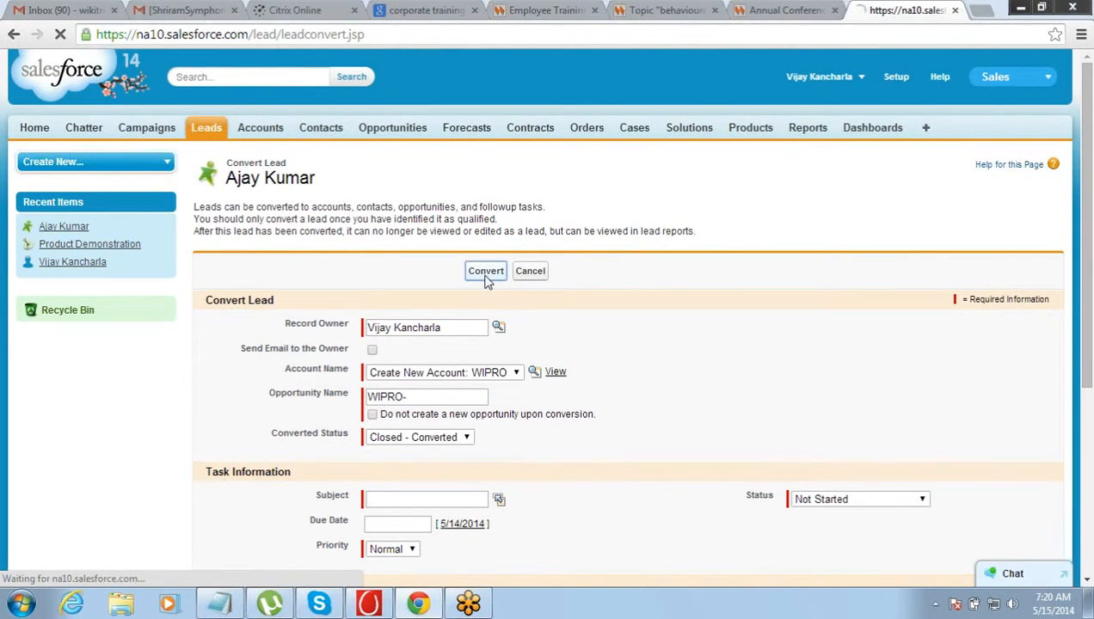
pyautogui.click(485, 271)
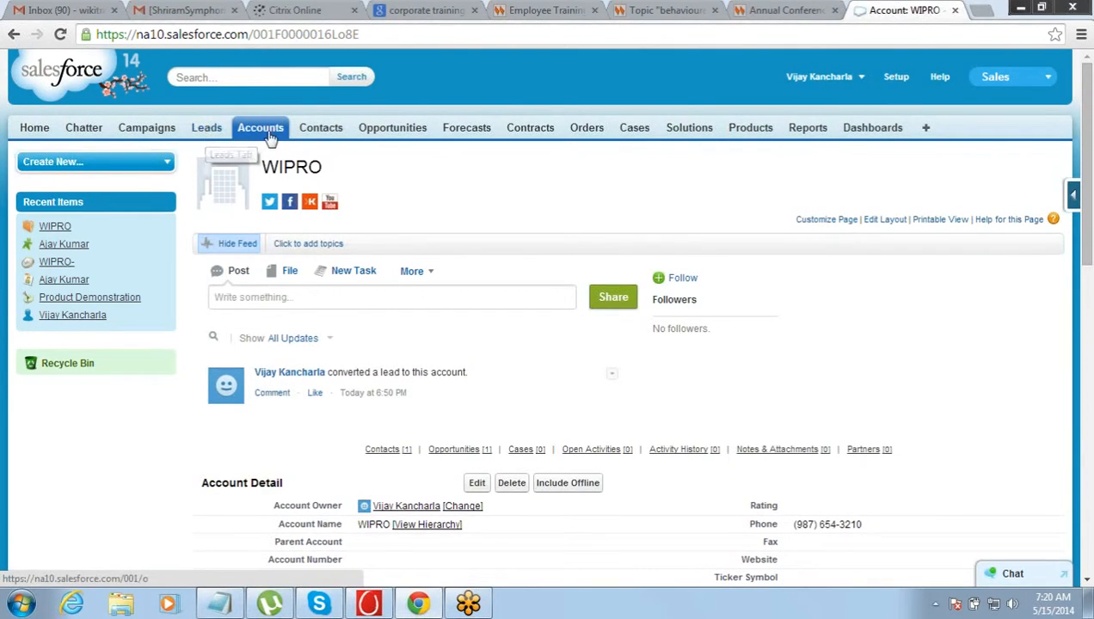
pyautogui.moveTo(320, 128)
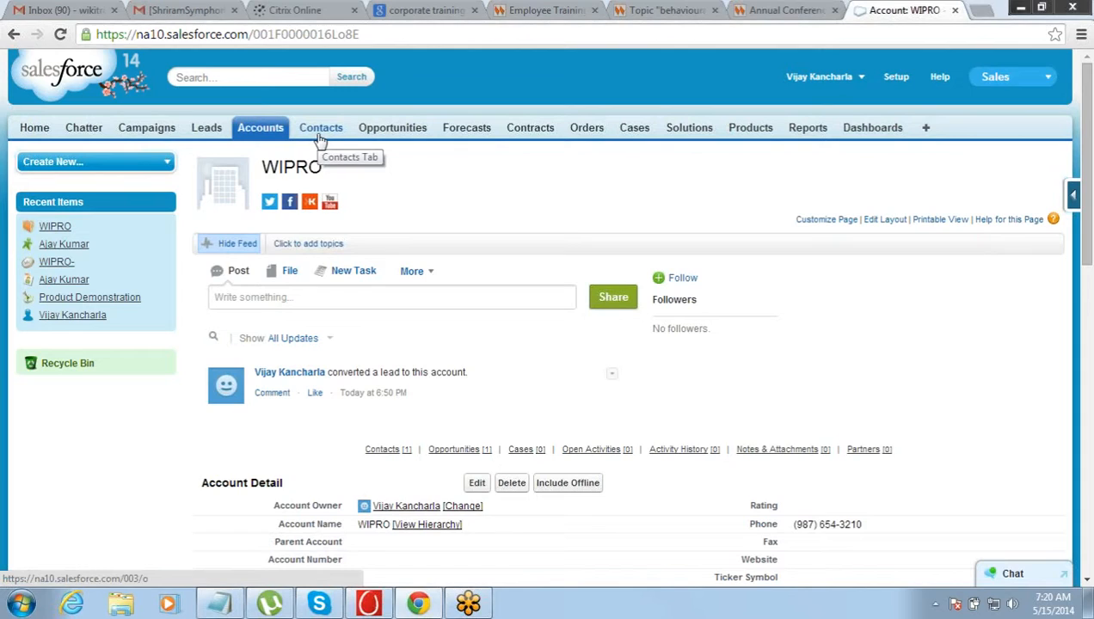
pyautogui.moveTo(206, 127)
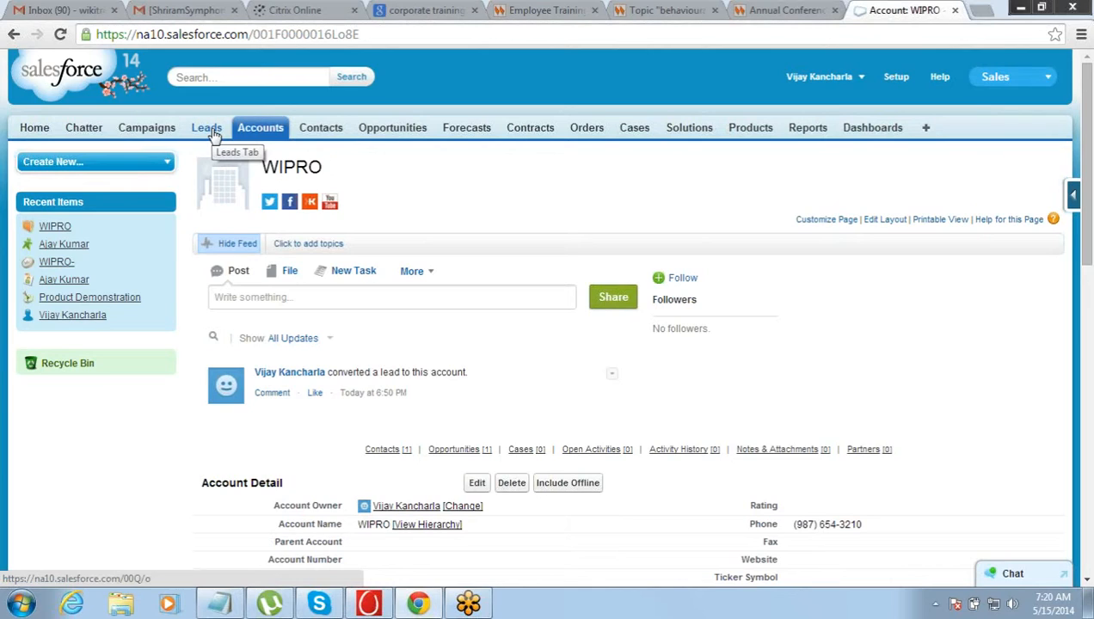
pyautogui.moveTo(260, 127)
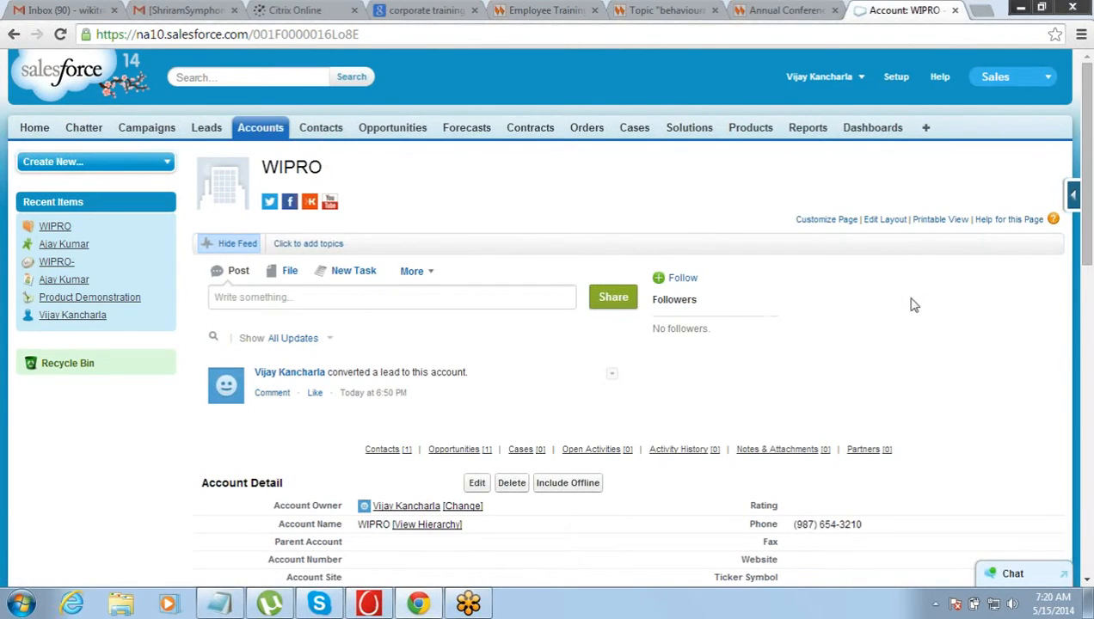
pyautogui.scroll(-3)
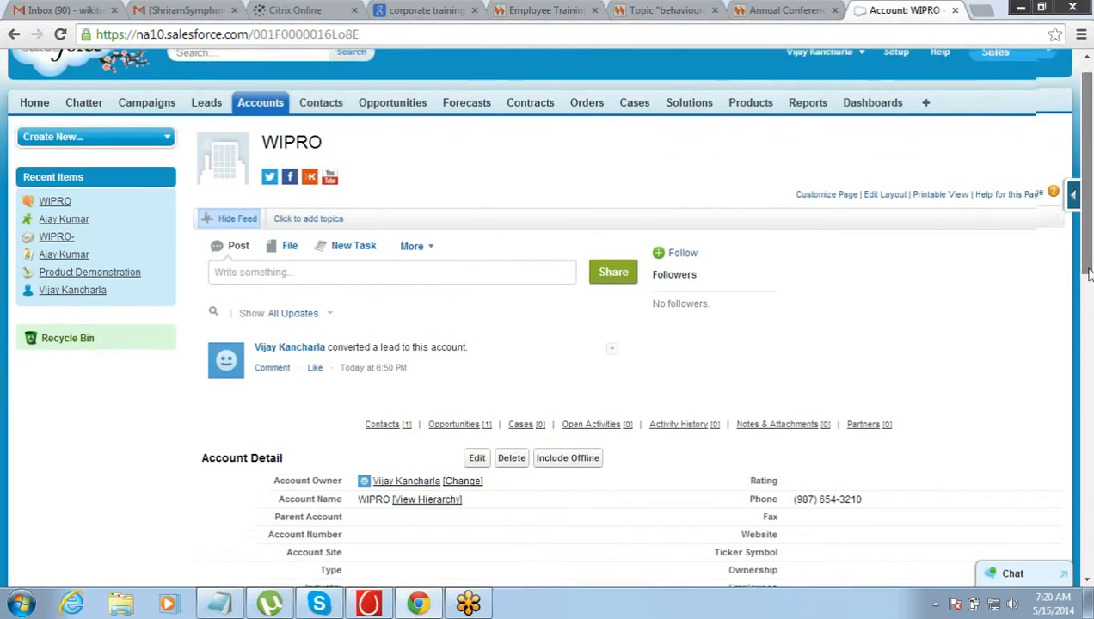
pyautogui.scroll(-3)
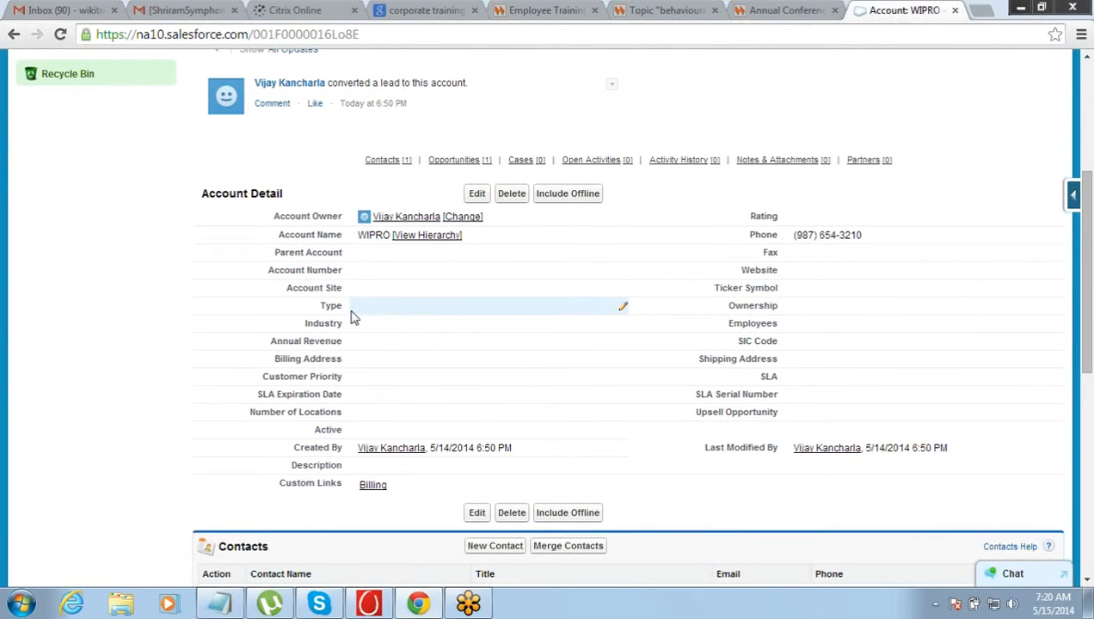
pyautogui.moveTo(345, 372)
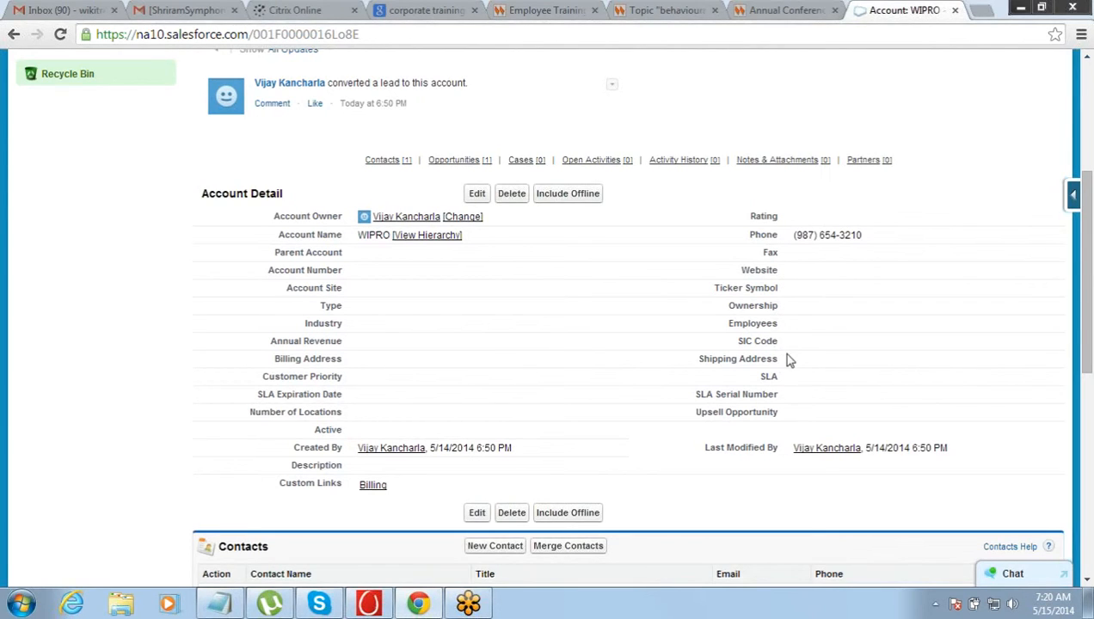
pyautogui.moveTo(720, 285)
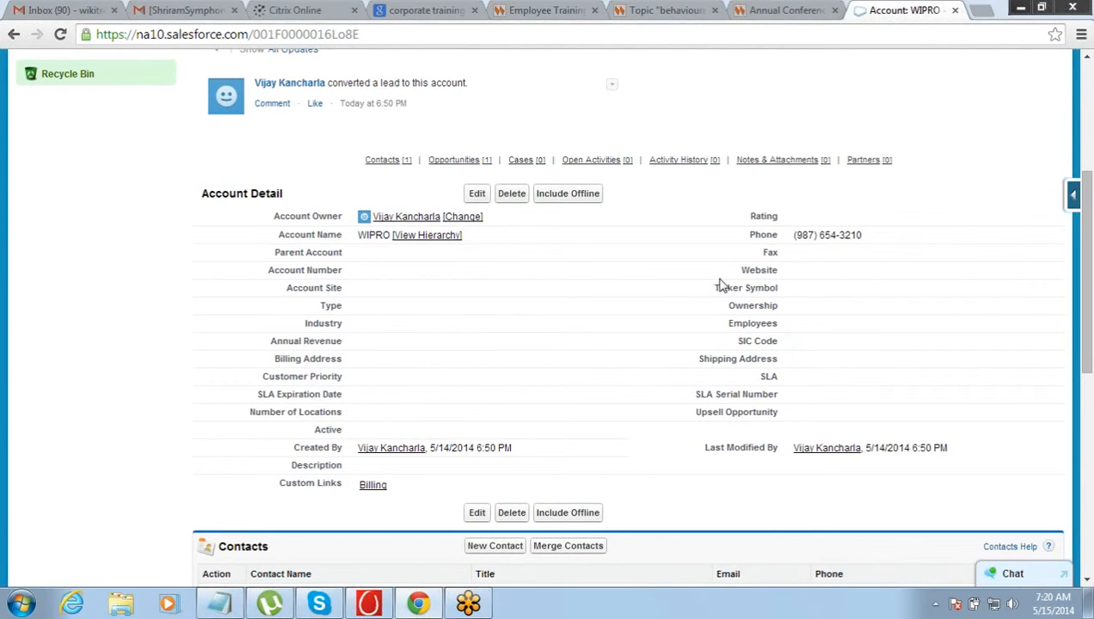
pyautogui.moveTo(719, 285)
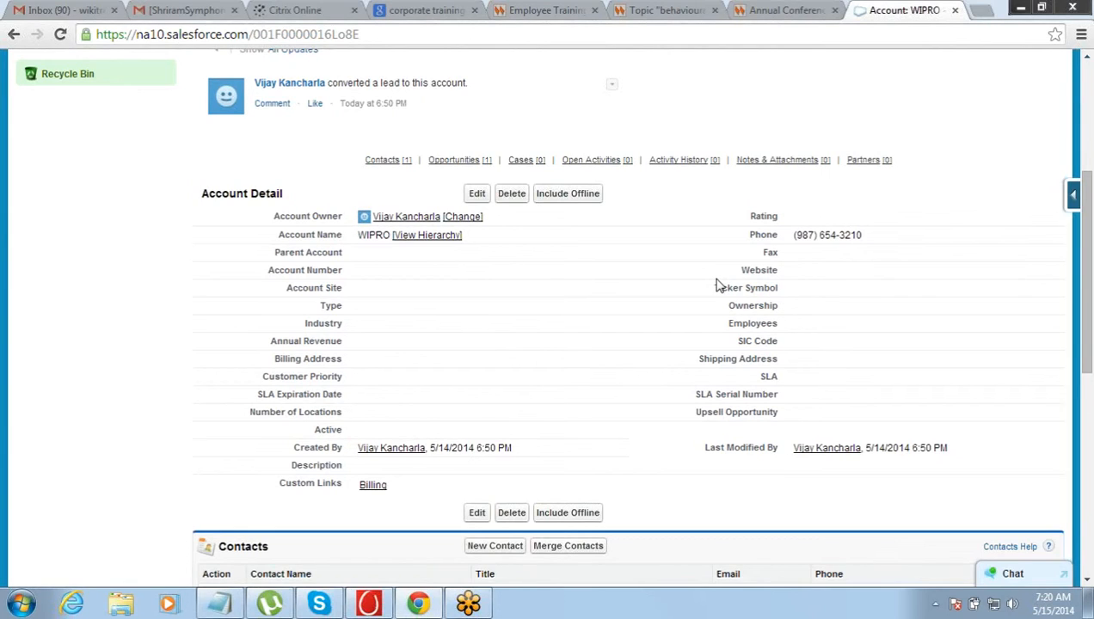
pyautogui.moveTo(1091, 311)
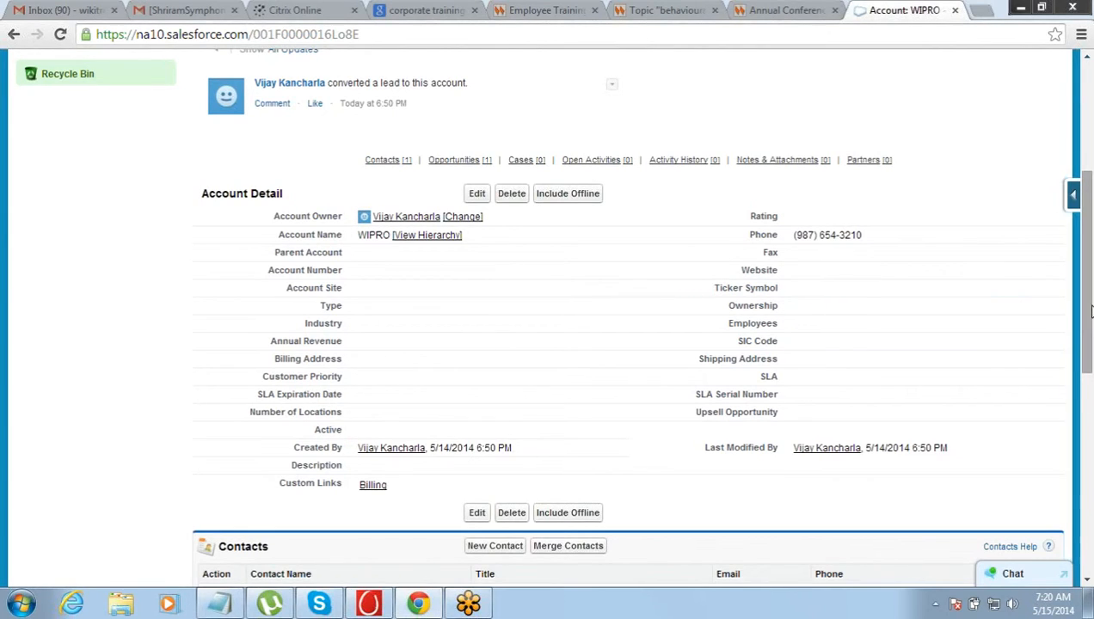
pyautogui.scroll(-3)
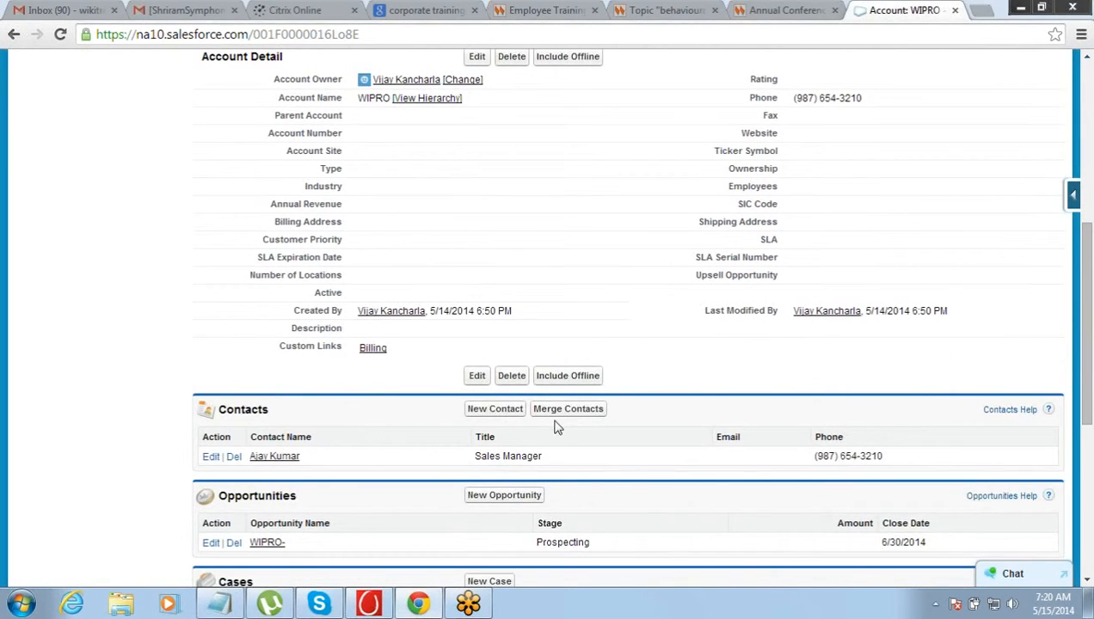
pyautogui.moveTo(272, 455)
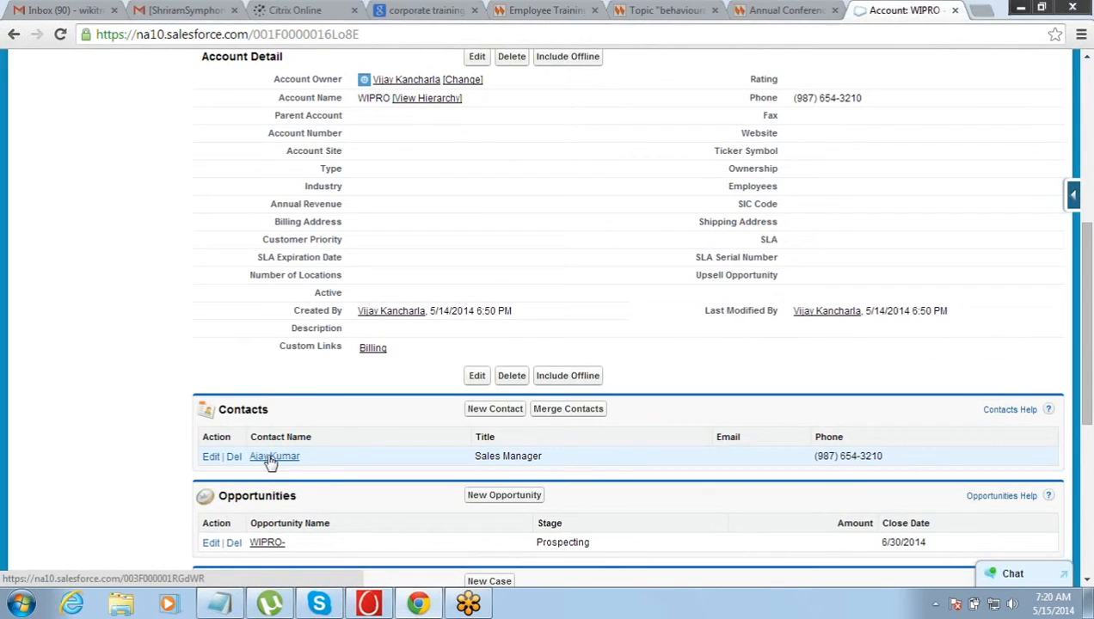
pyautogui.click(274, 456)
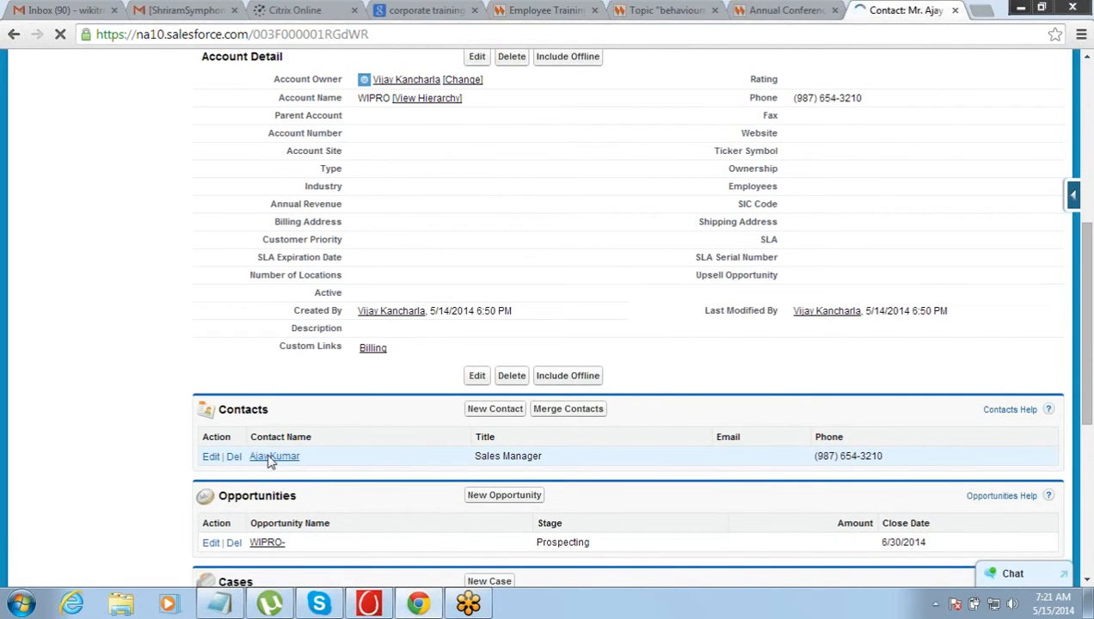
pyautogui.click(274, 455)
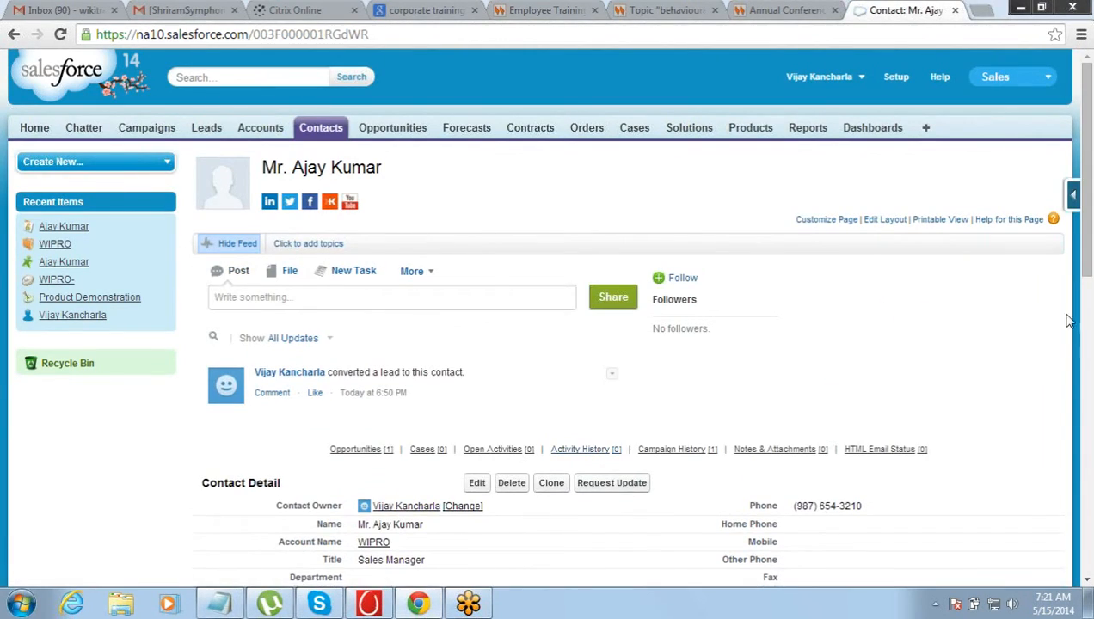
pyautogui.scroll(-3)
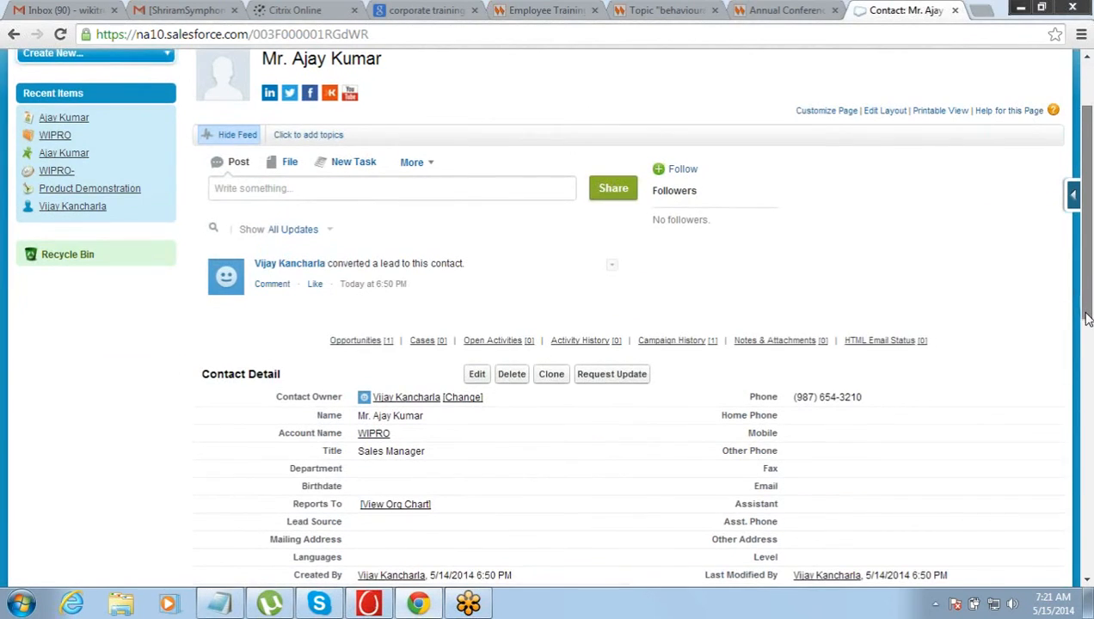
pyautogui.scroll(-3)
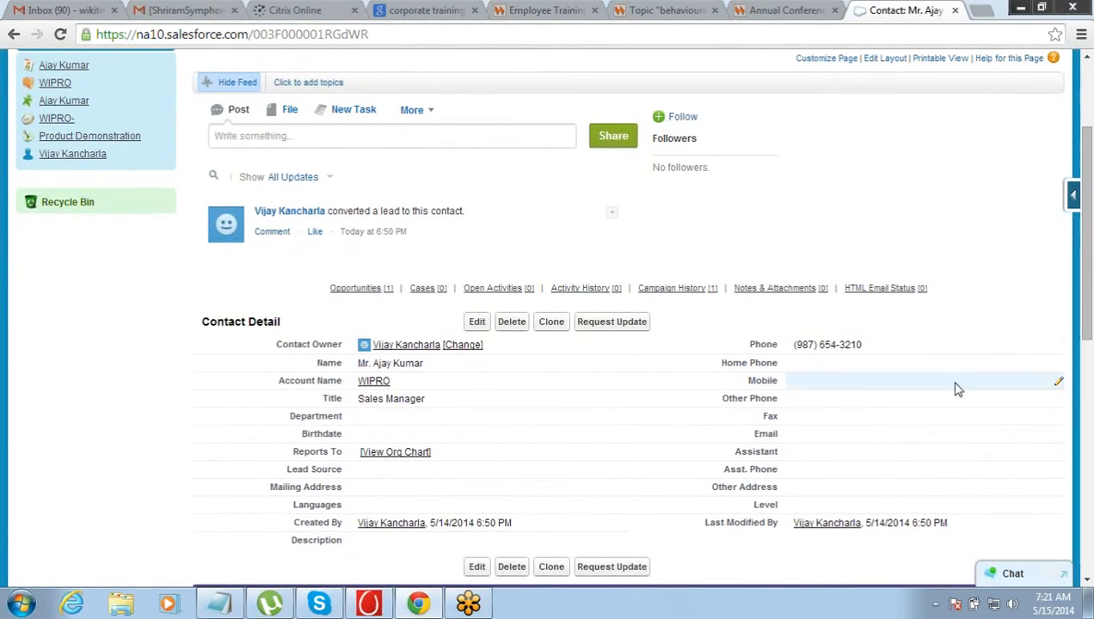
pyautogui.moveTo(832, 460)
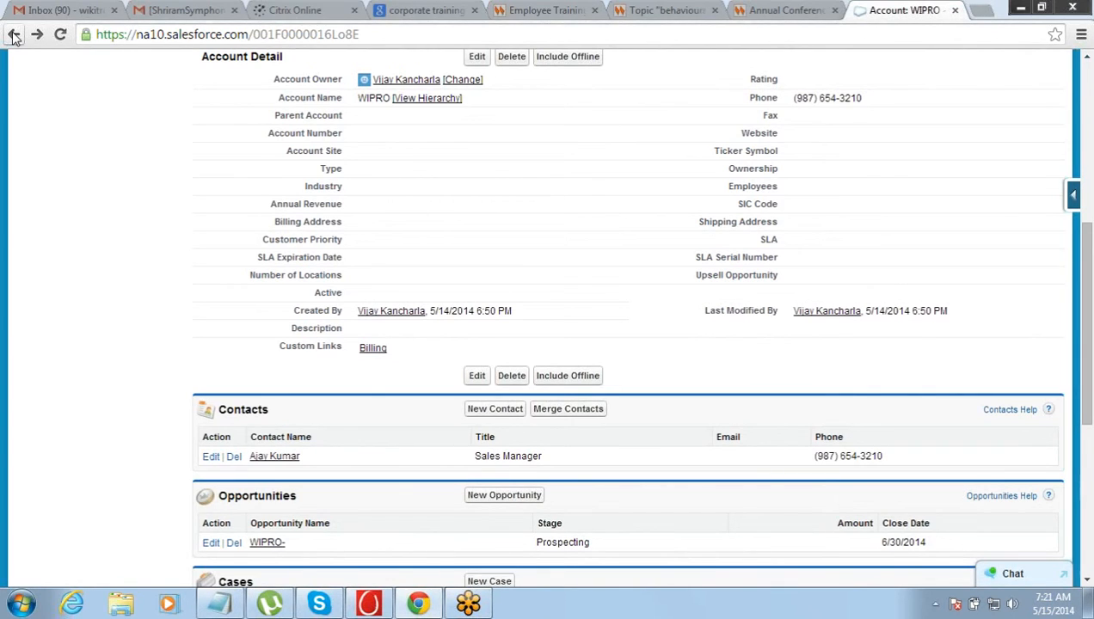
pyautogui.moveTo(826, 311)
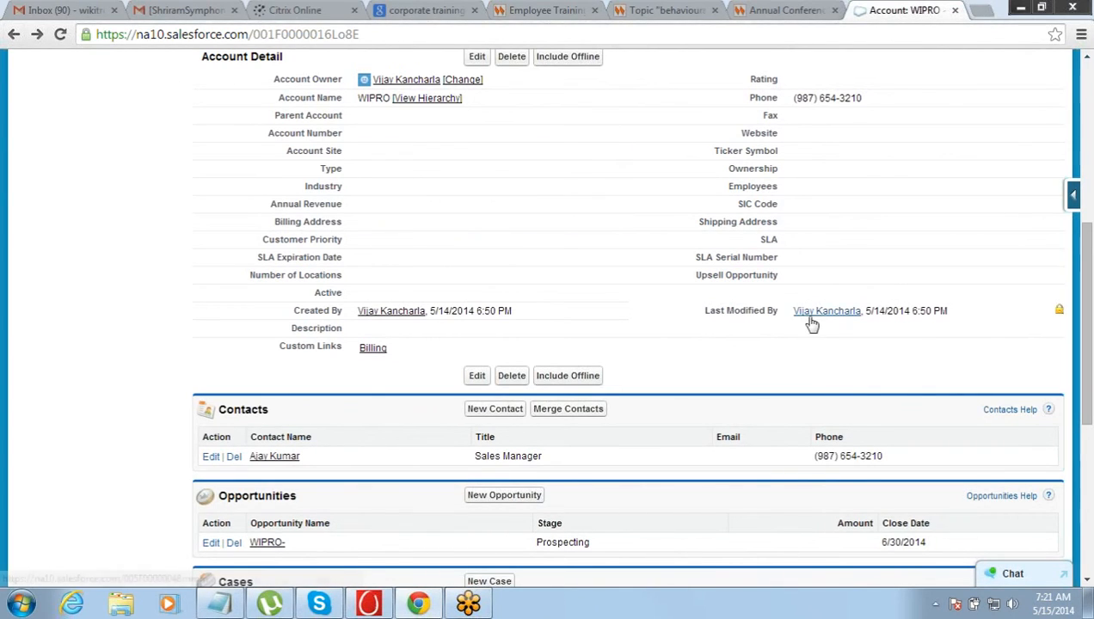
pyautogui.scroll(-3)
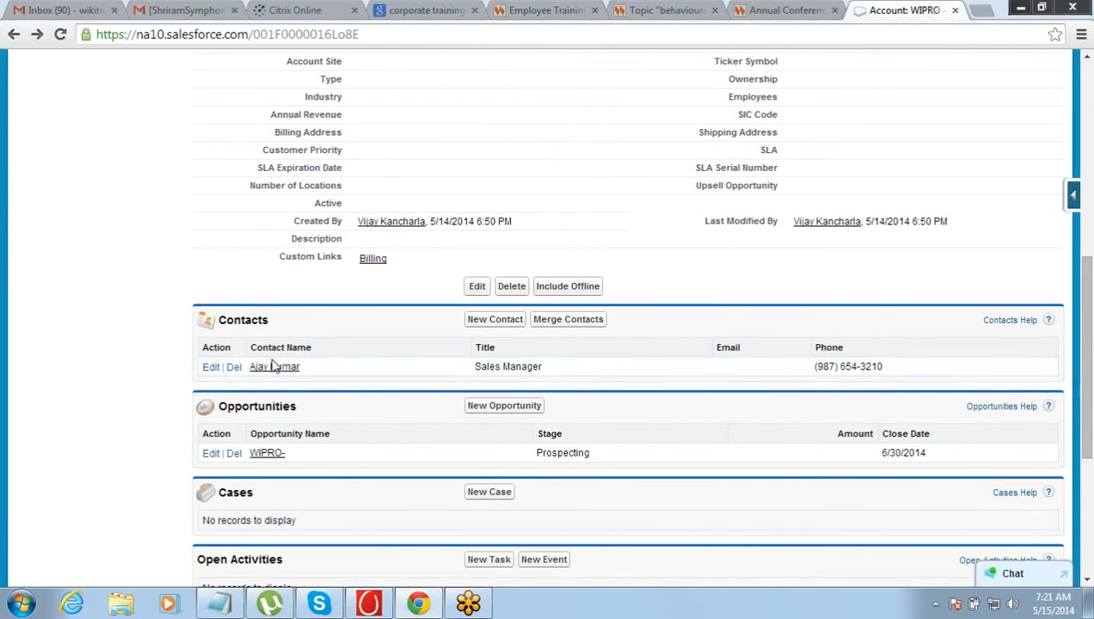
pyautogui.scroll(3)
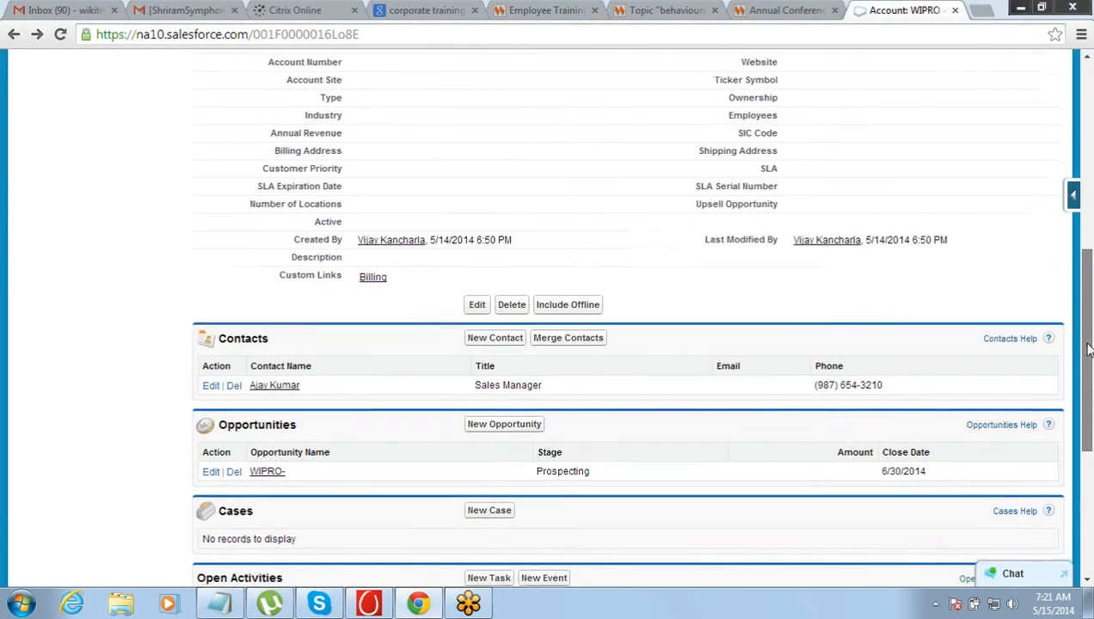